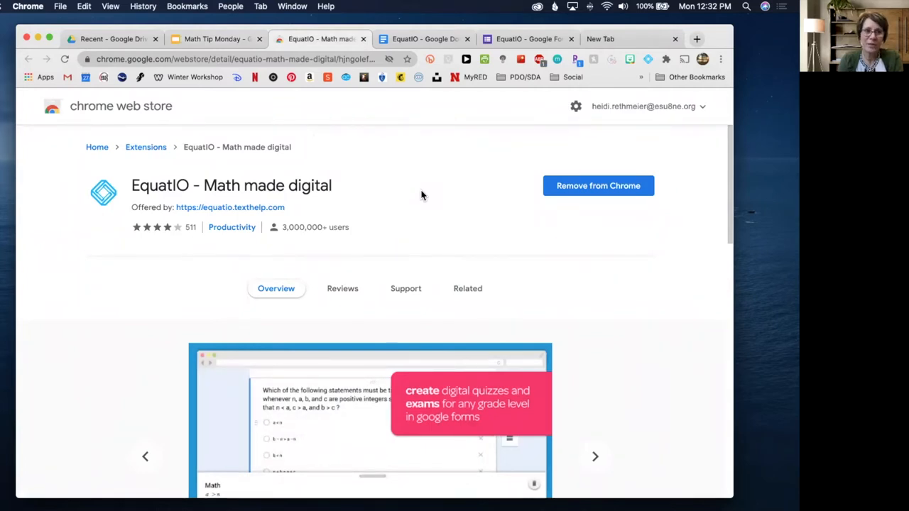
mouse_move(414, 196)
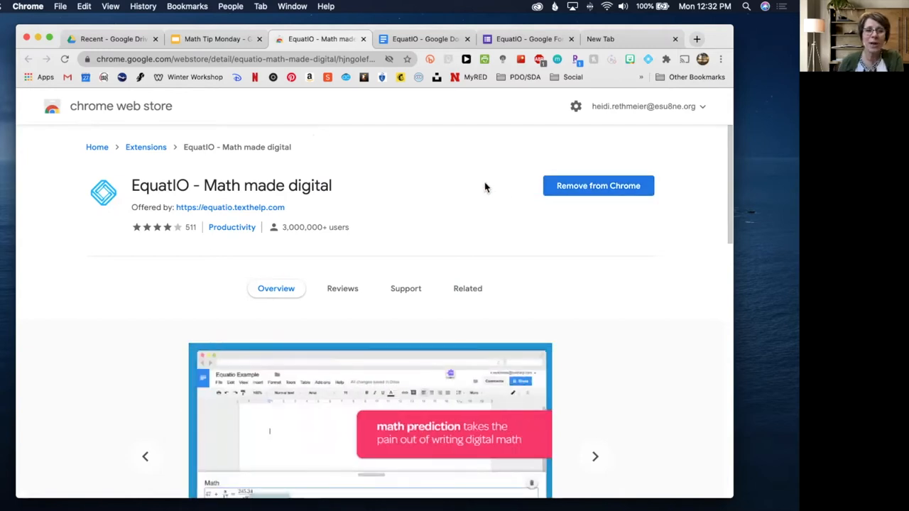
mouse_move(390, 185)
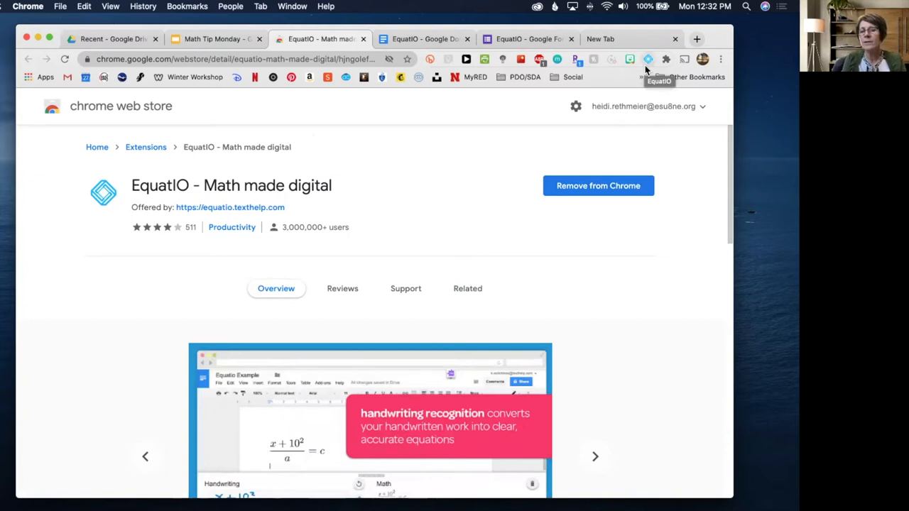
Switch to the blank EquatIO Google Doc and launch the EquatIO math toolbar
left_click(595, 457)
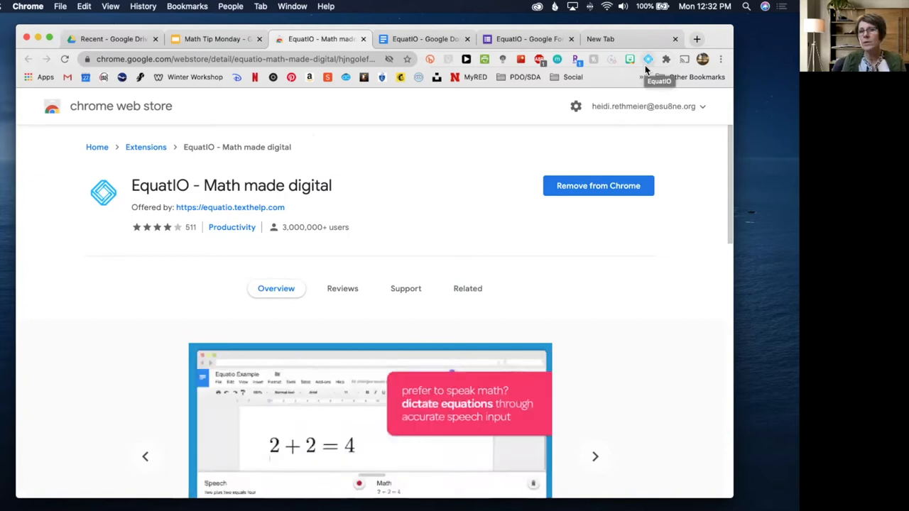
left_click(423, 38)
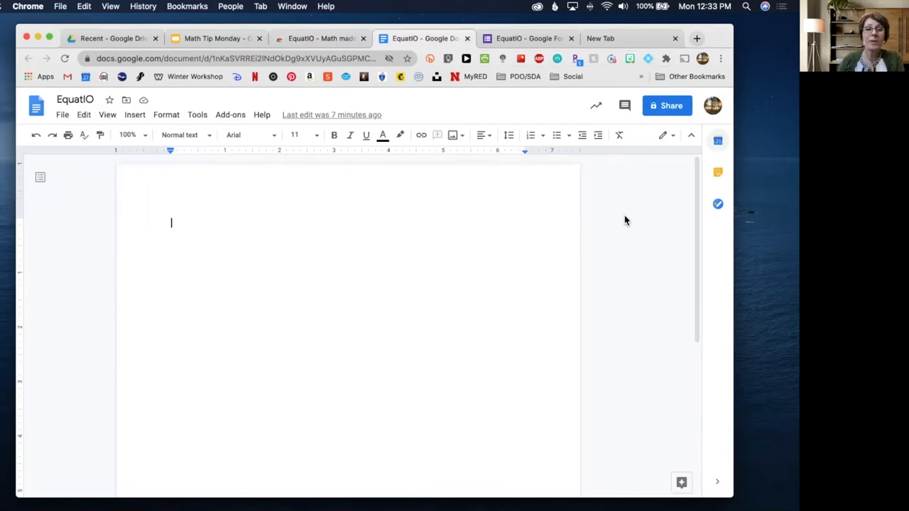
mouse_move(642, 102)
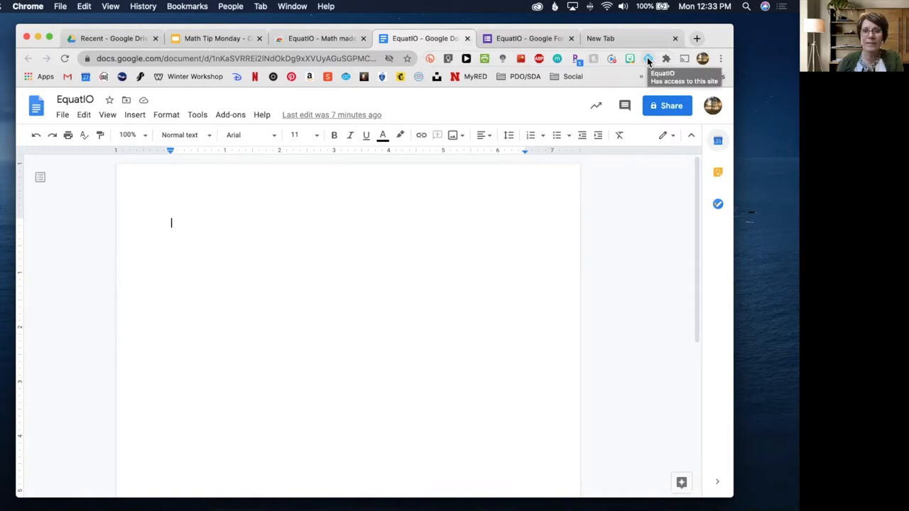
left_click(648, 59)
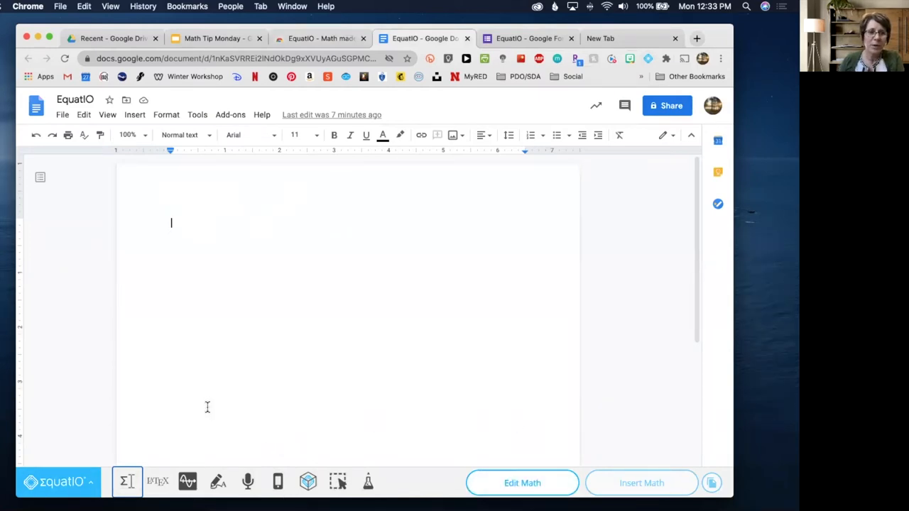
mouse_move(128, 483)
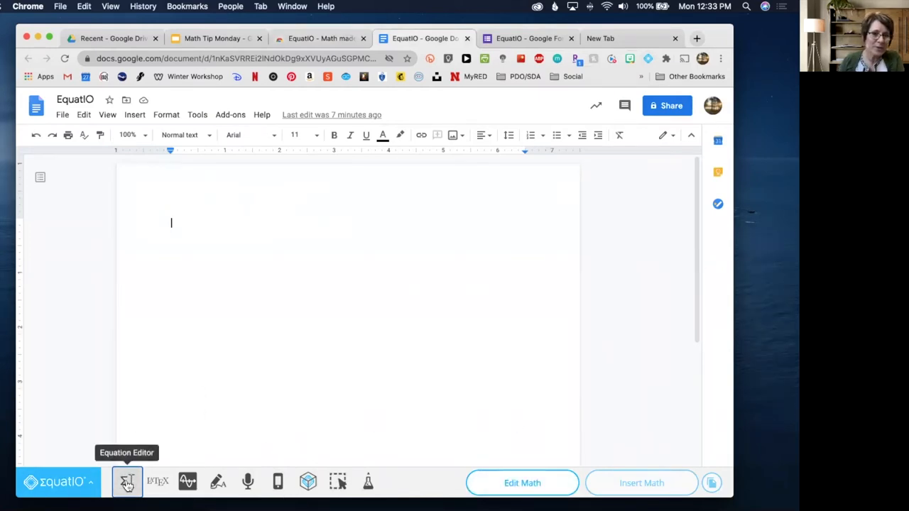
Enter the equation 2x + 4 = 10 in the Equation Editor and insert it into the document
left_click(126, 483)
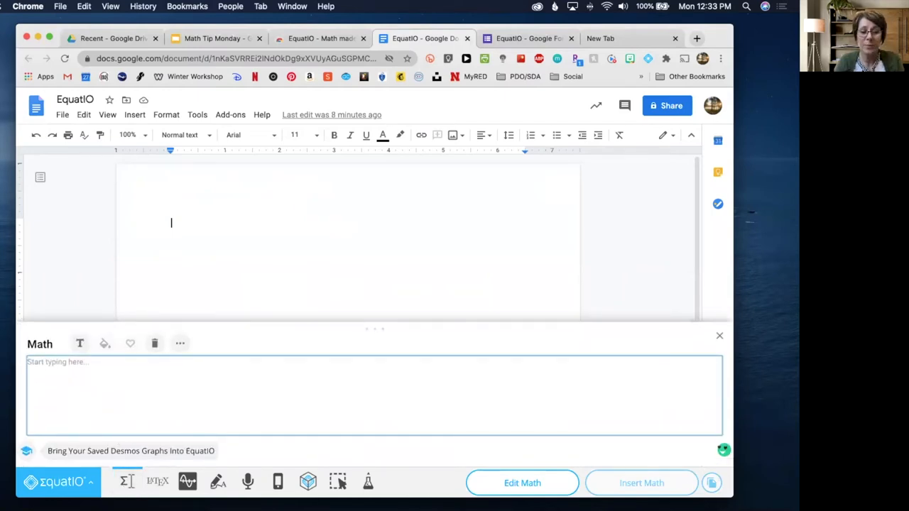
type("2x +")
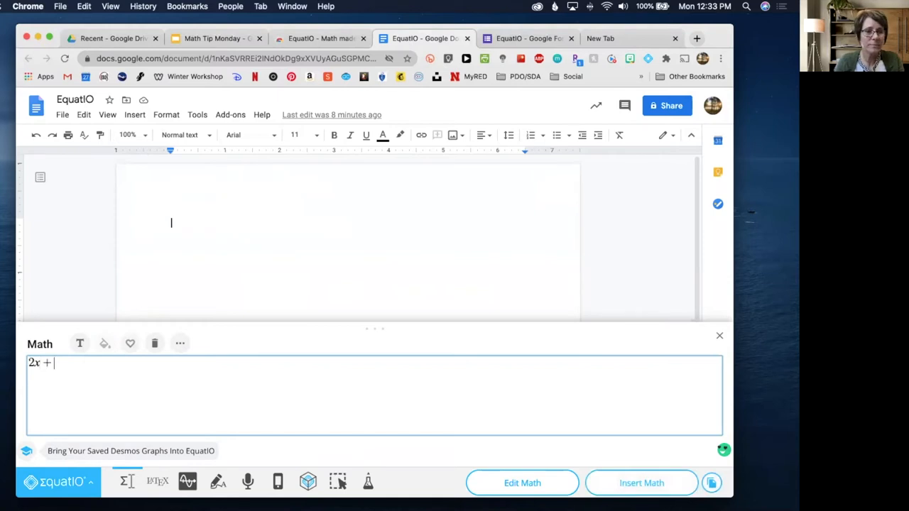
type("4 =")
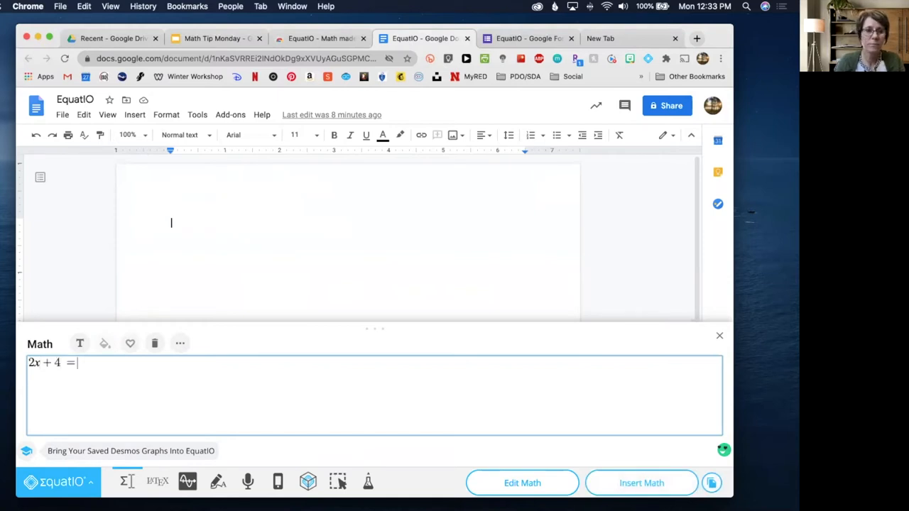
type("1")
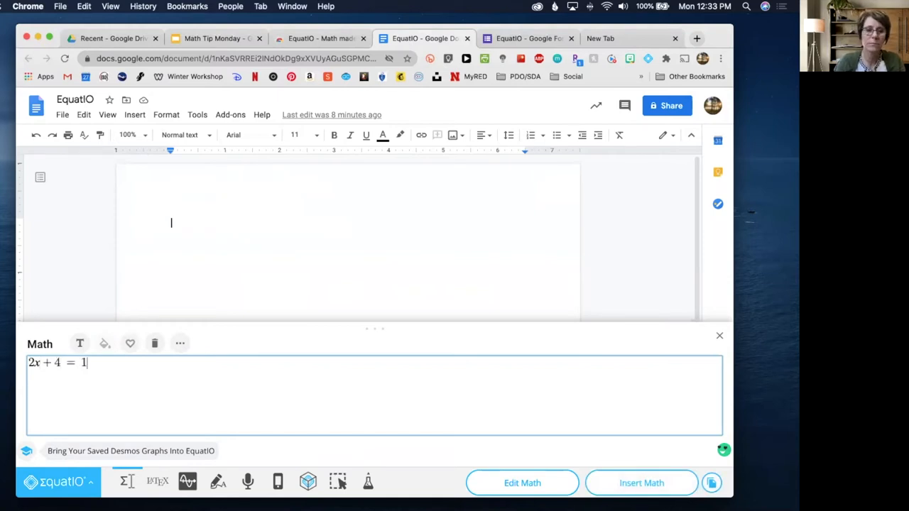
type("0")
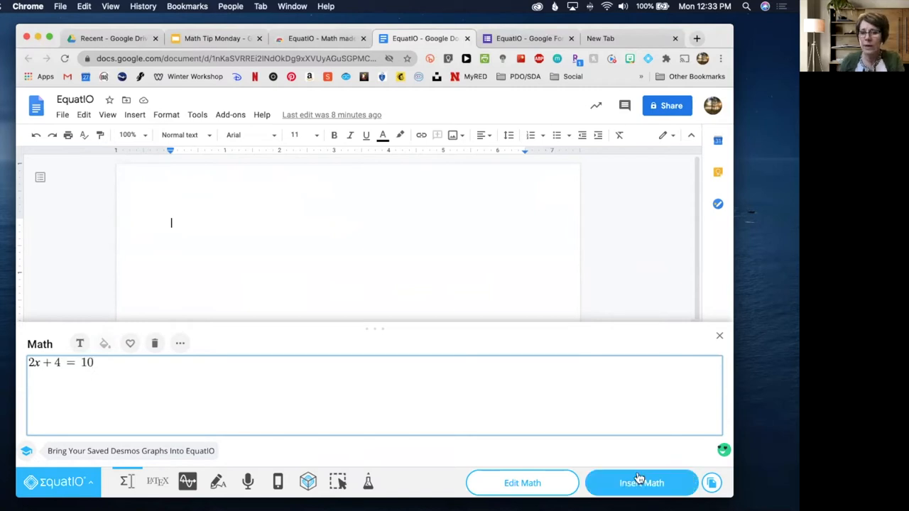
left_click(642, 482)
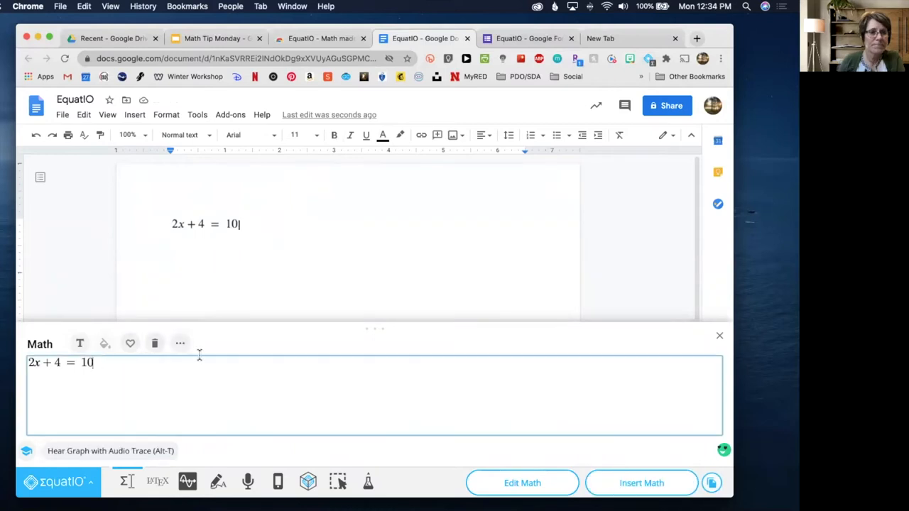
mouse_move(155, 344)
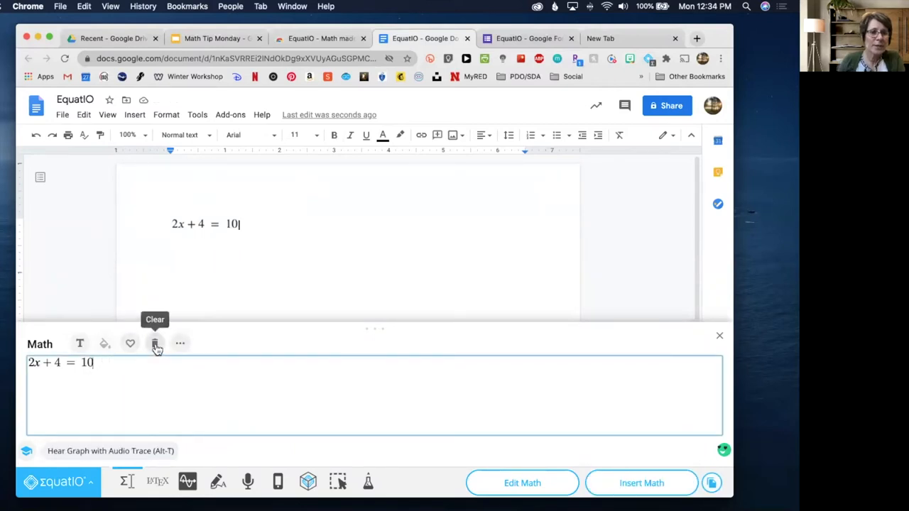
Clear the math input and show the extra math symbol and formatting options
left_click(155, 345)
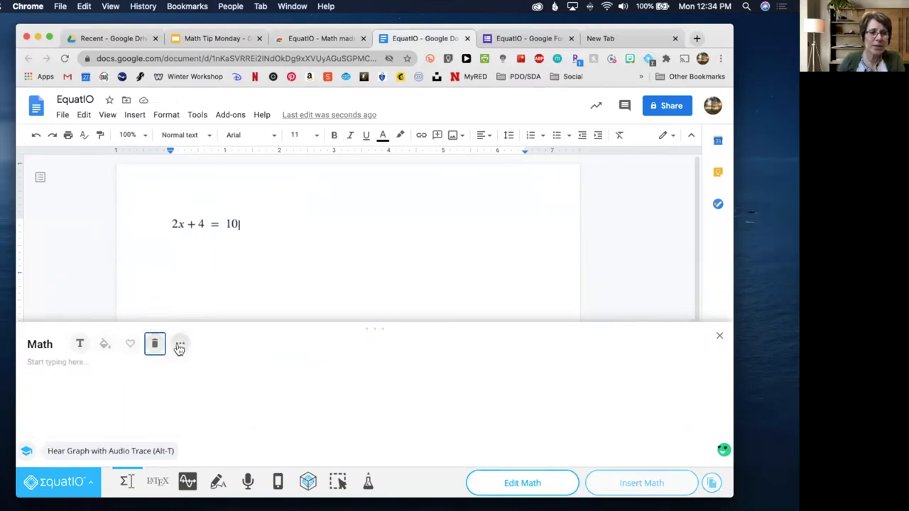
left_click(179, 345)
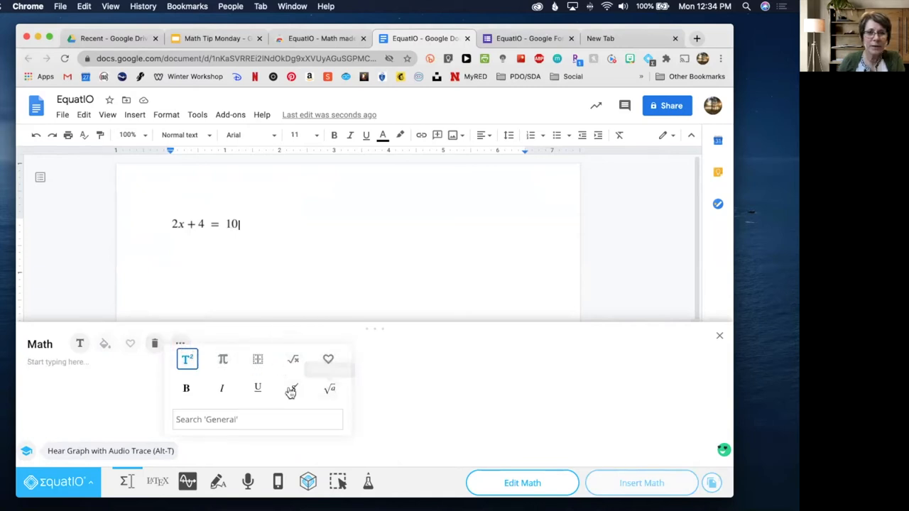
mouse_move(222, 361)
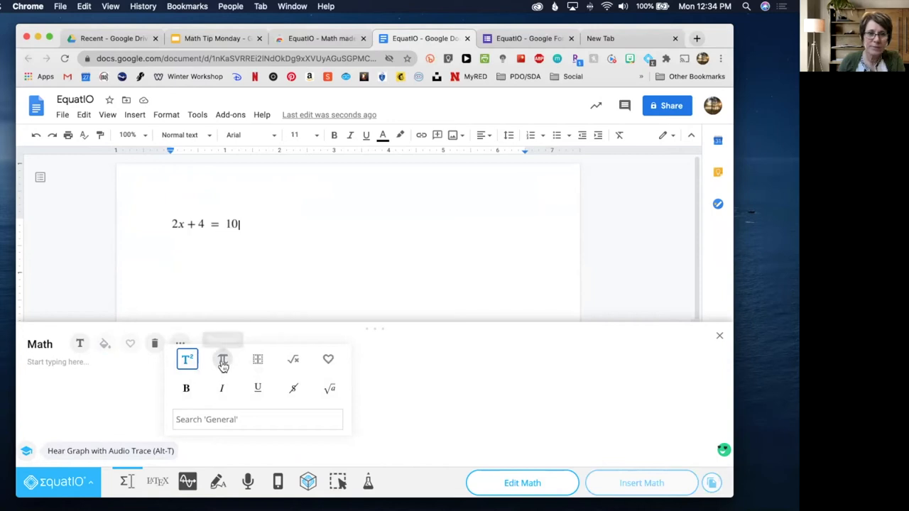
mouse_move(258, 360)
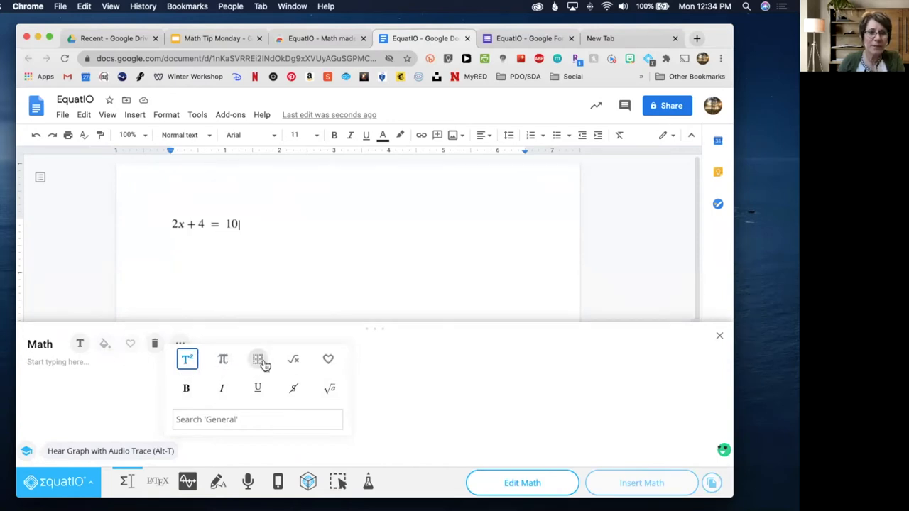
mouse_move(732, 349)
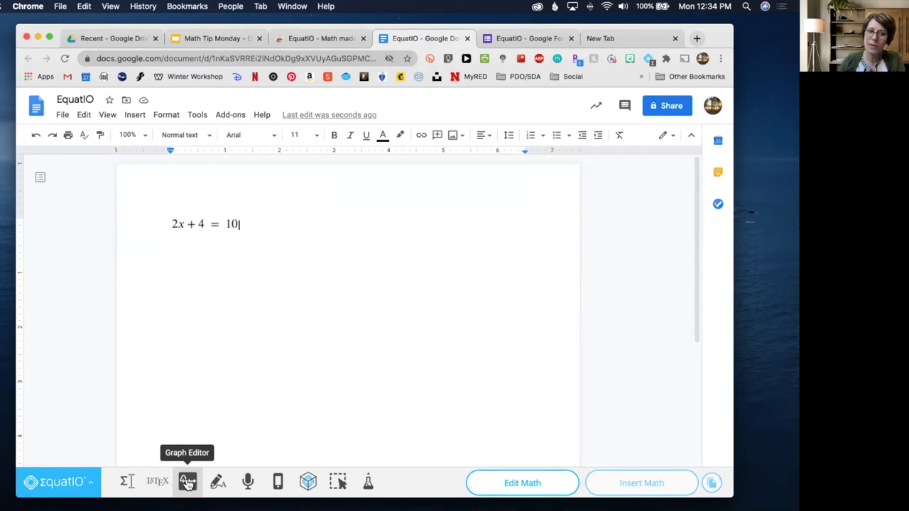
Graph sin(3x) in the Graph Editor and insert it below the equation
left_click(188, 483)
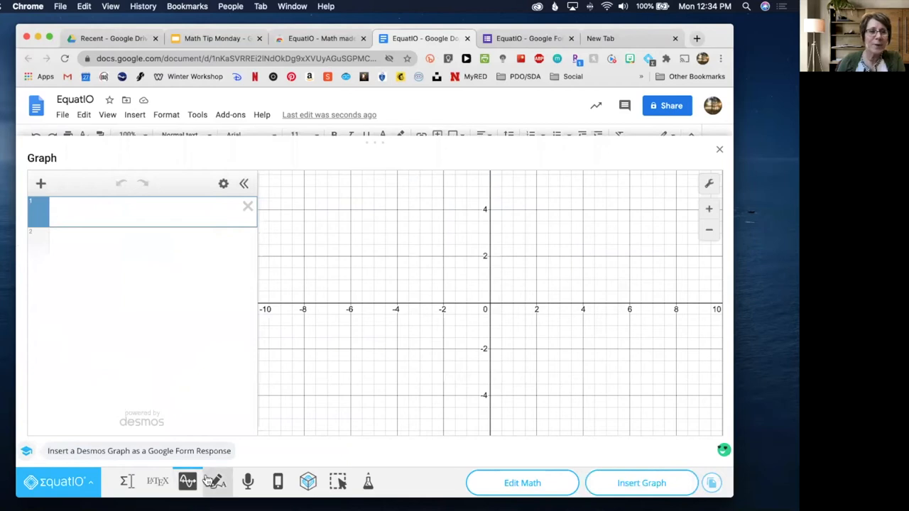
mouse_move(190, 347)
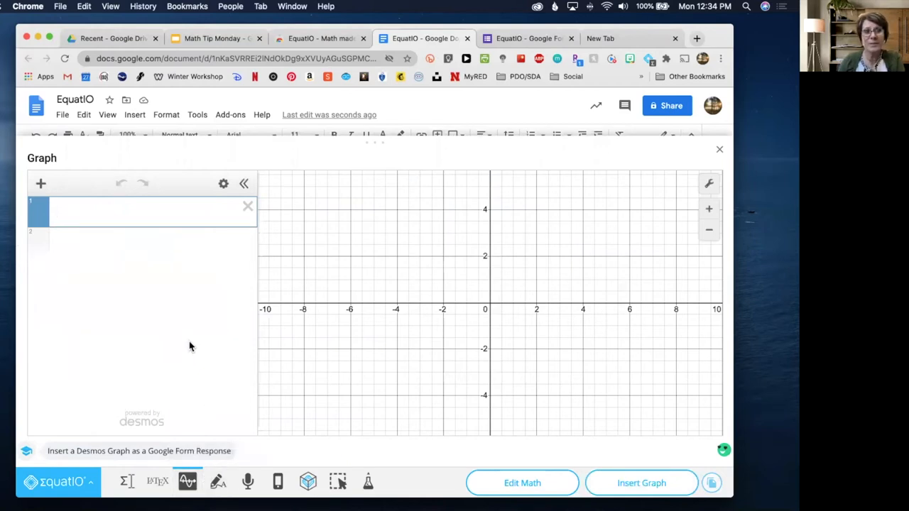
mouse_move(189, 290)
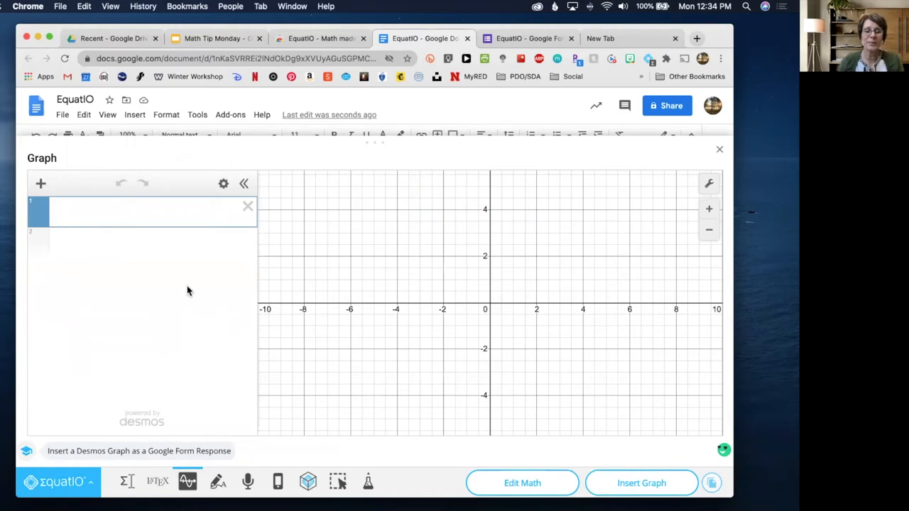
type("s")
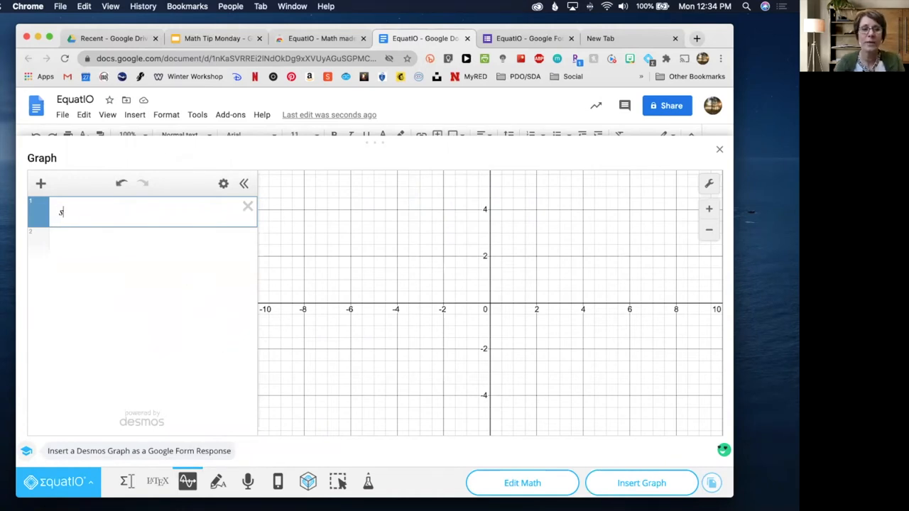
type("in(3x")
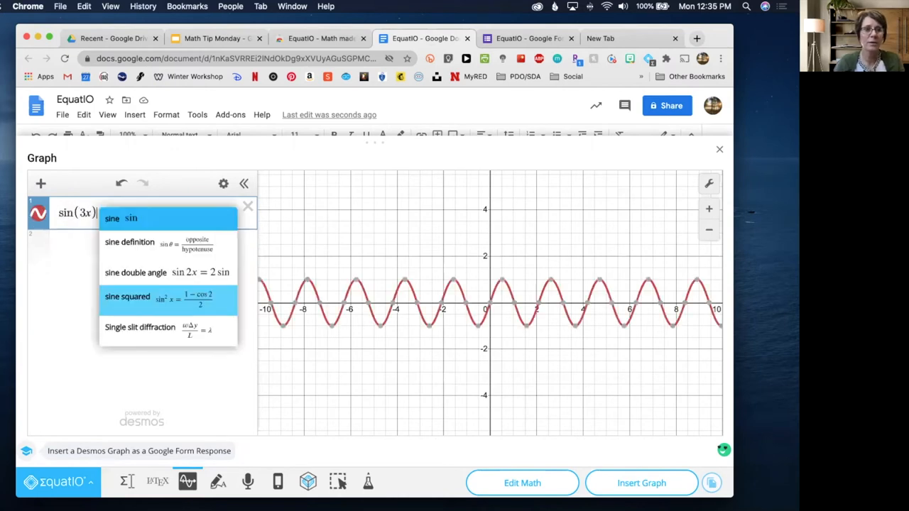
mouse_move(642, 483)
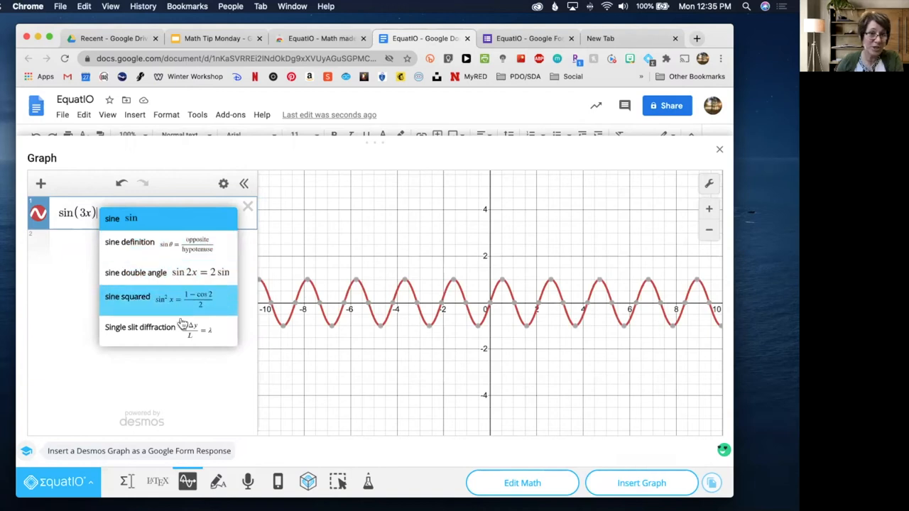
left_click(642, 483)
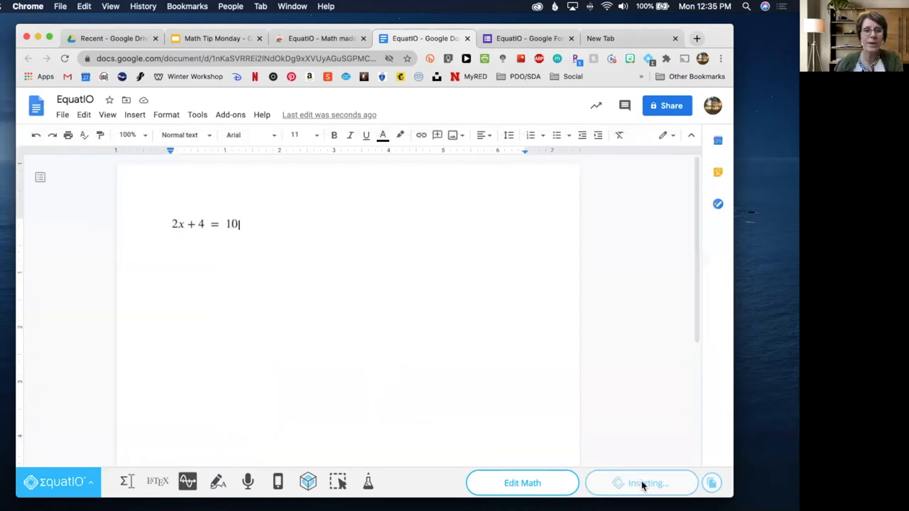
left_click(642, 483)
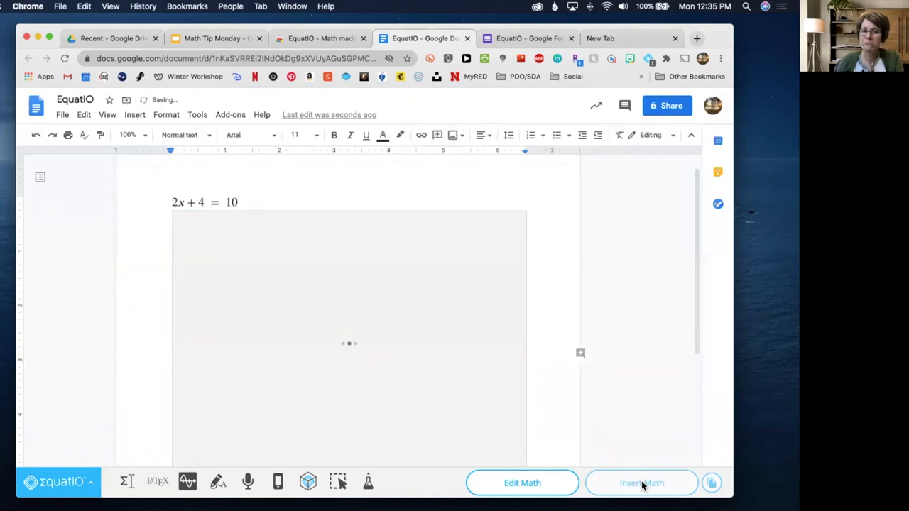
left_click(642, 483)
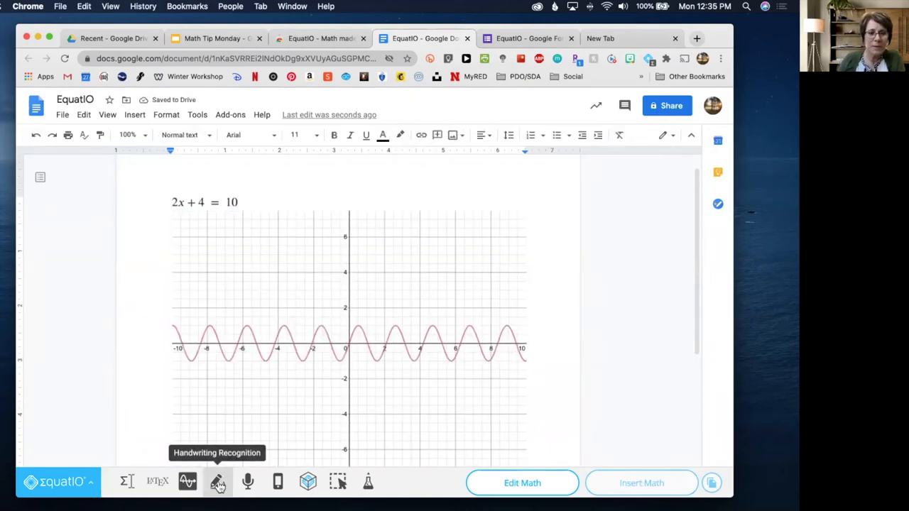
Handwrite 2π + in the Handwriting panel without inserting it
left_click(217, 483)
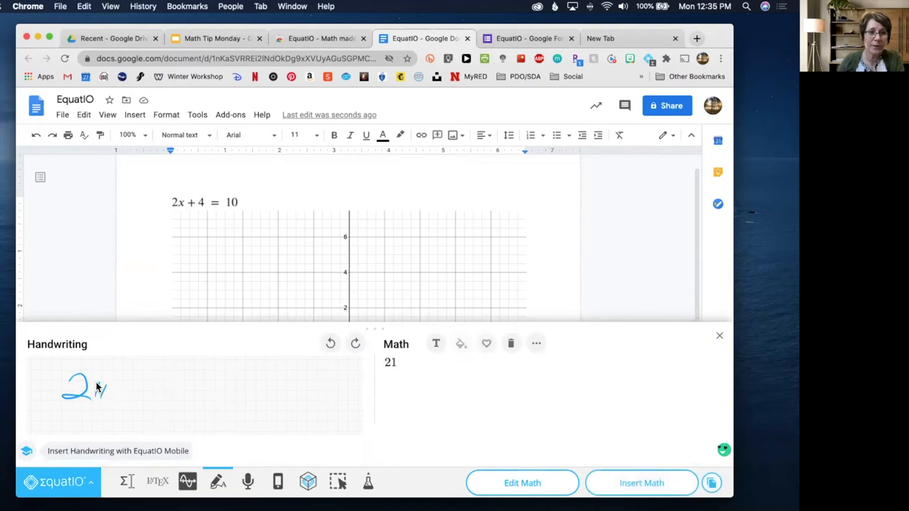
left_click_drag(92, 386, 111, 397)
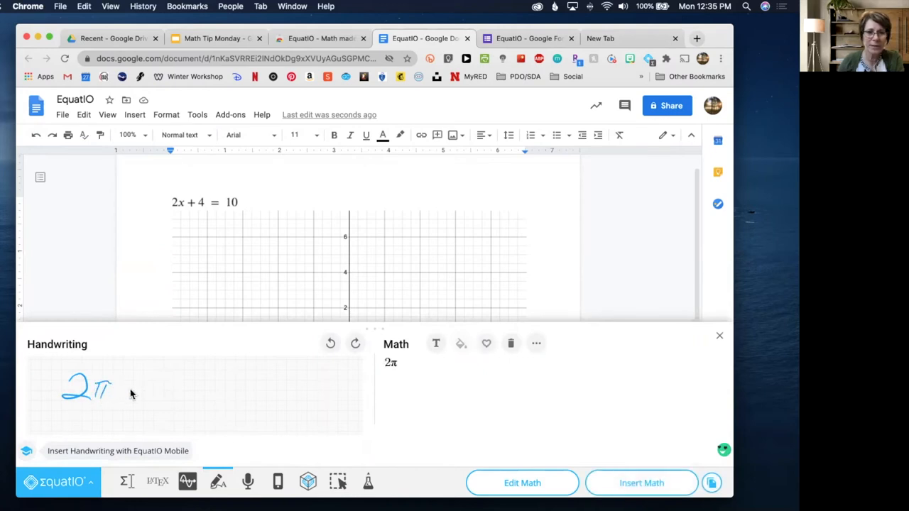
left_click_drag(121, 386, 134, 386)
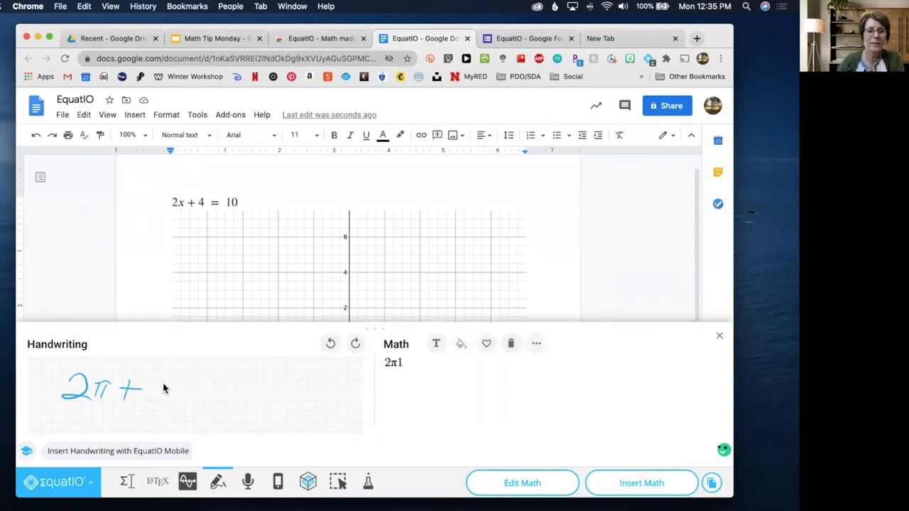
left_click_drag(153, 383, 171, 398)
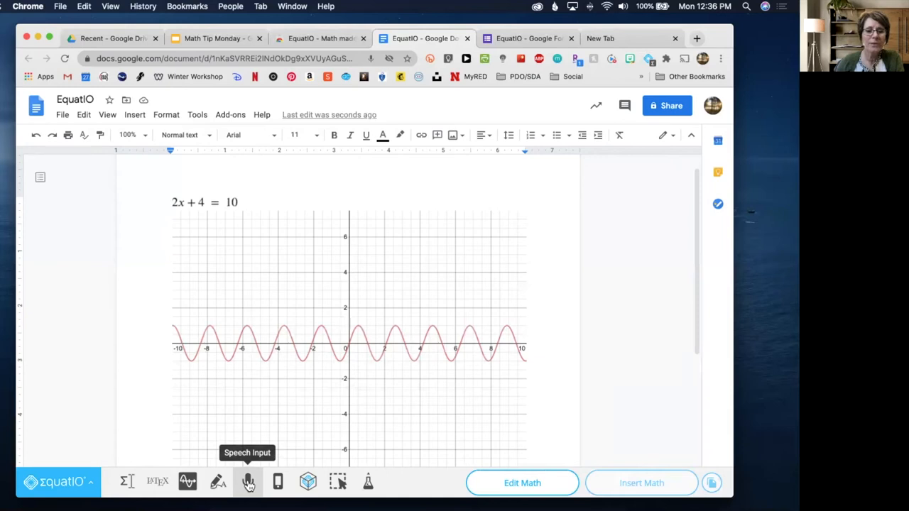
Dictate a² + b² = c² via Speech Input and insert it below the wave graph
left_click(248, 482)
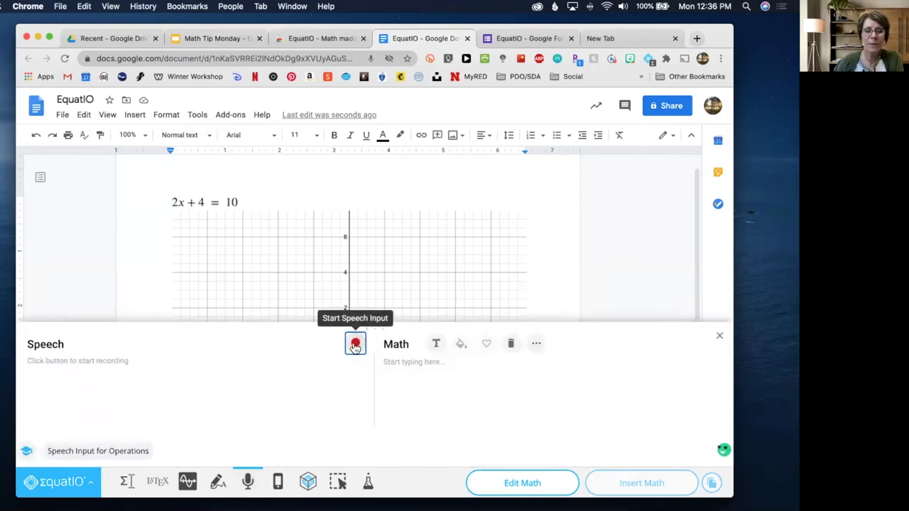
left_click(355, 344)
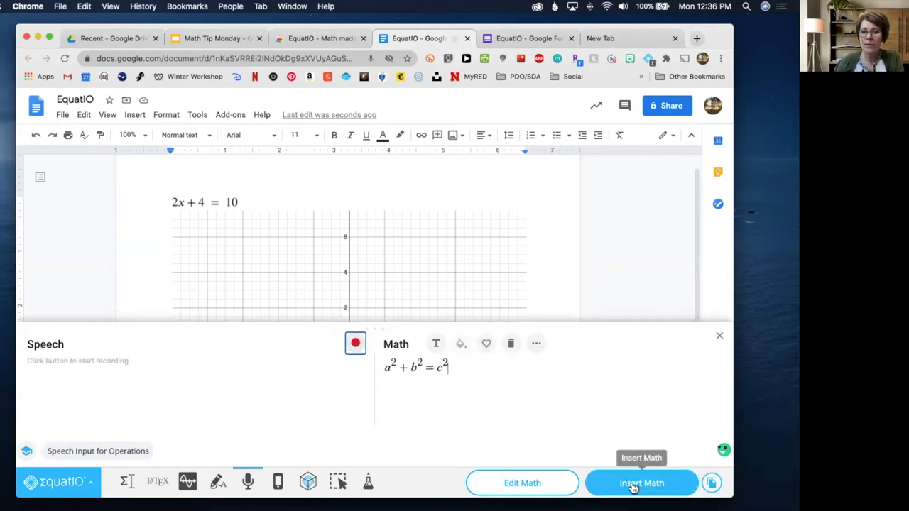
left_click(641, 483)
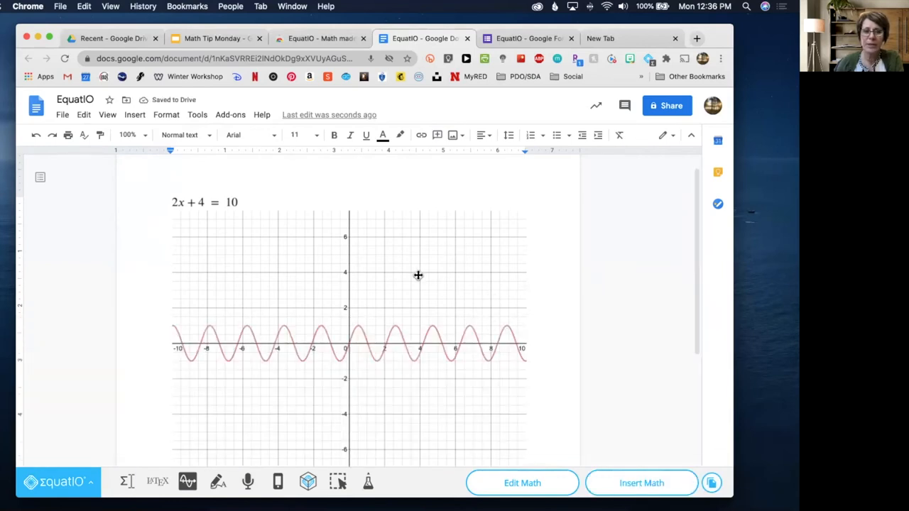
scroll("down", 3)
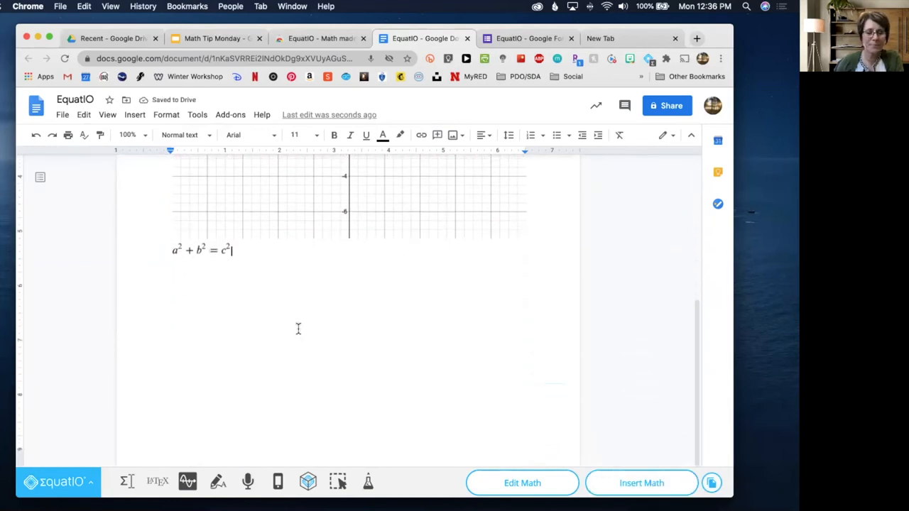
mouse_move(279, 483)
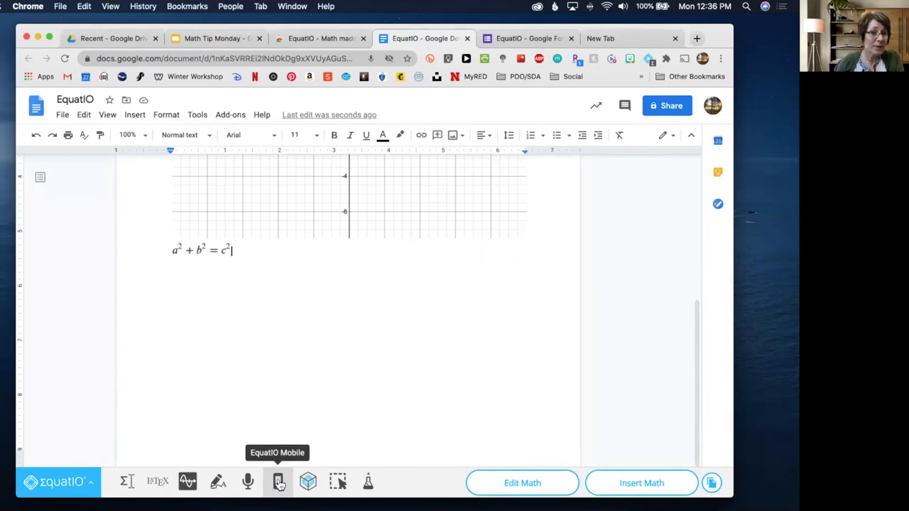
mouse_move(307, 483)
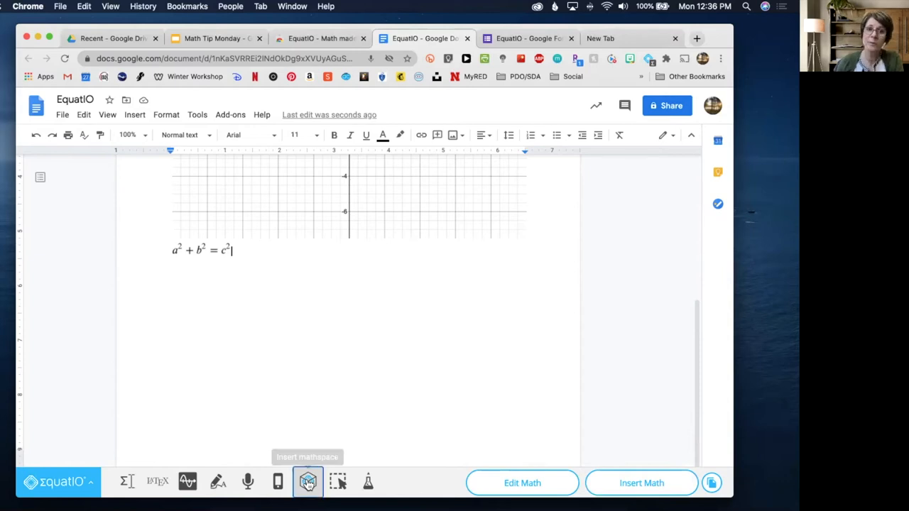
Open a new blank mathspace from the EquatIO toolbar
left_click(306, 483)
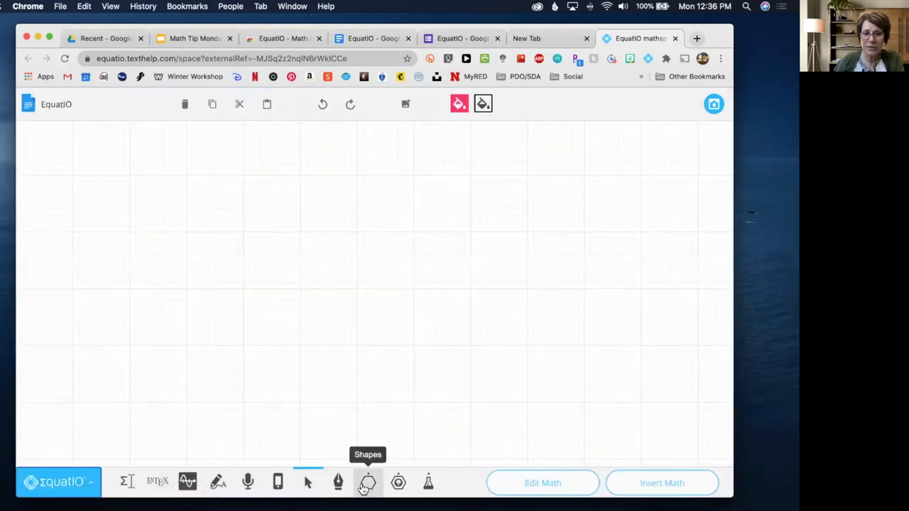
Add a number line with 6 segments, bottom labels and step 2 (0 to 12)
left_click(368, 483)
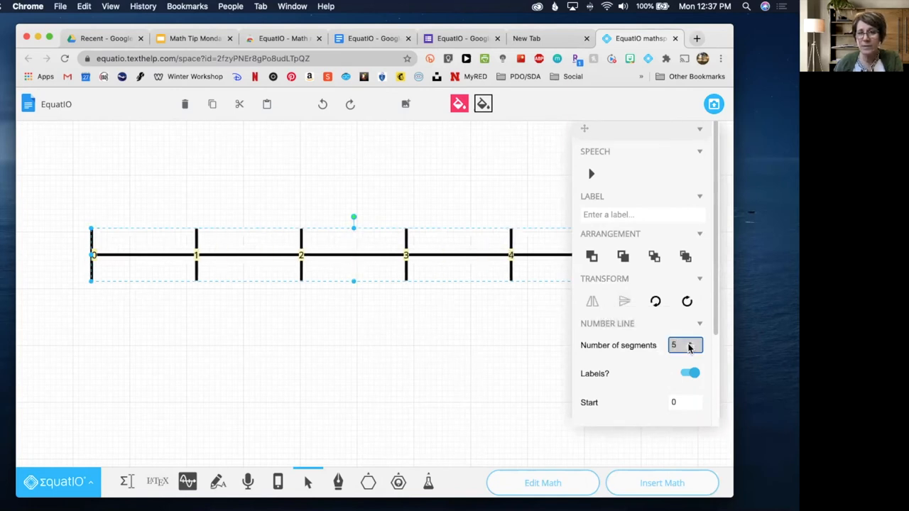
left_click(688, 341)
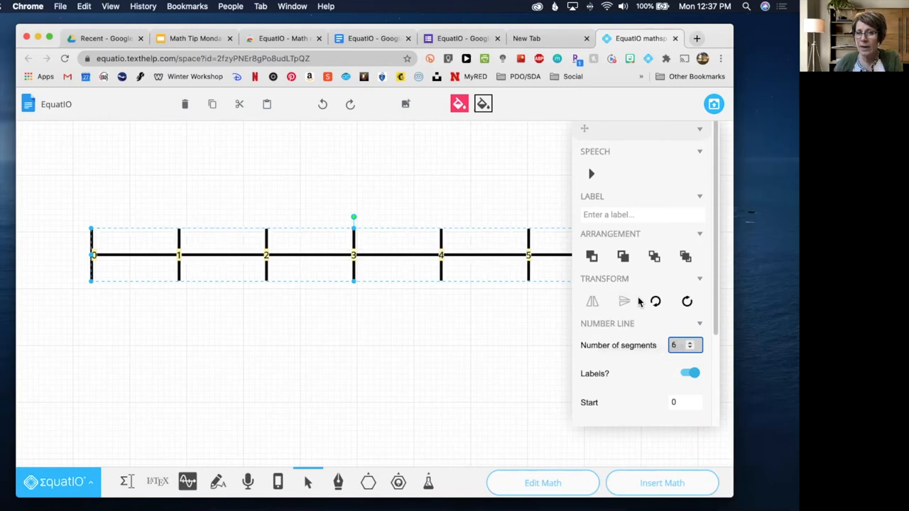
scroll("down", 3)
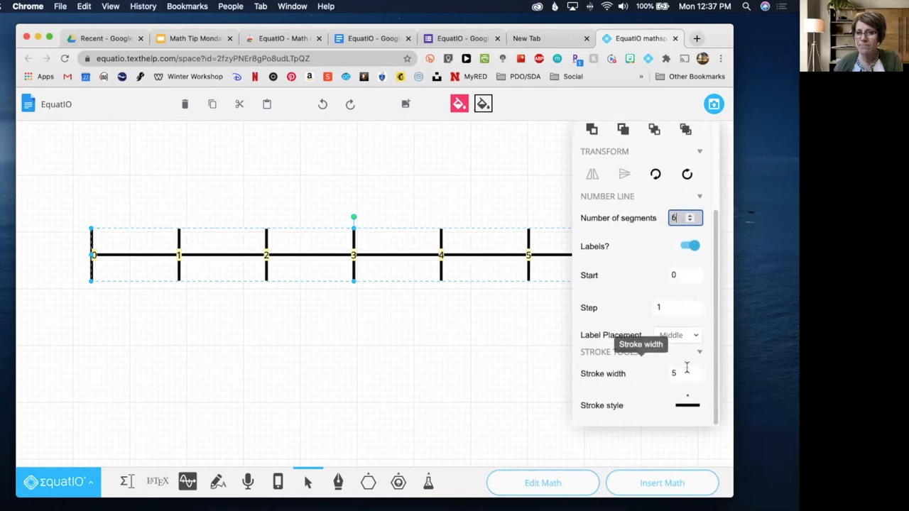
left_click(679, 335)
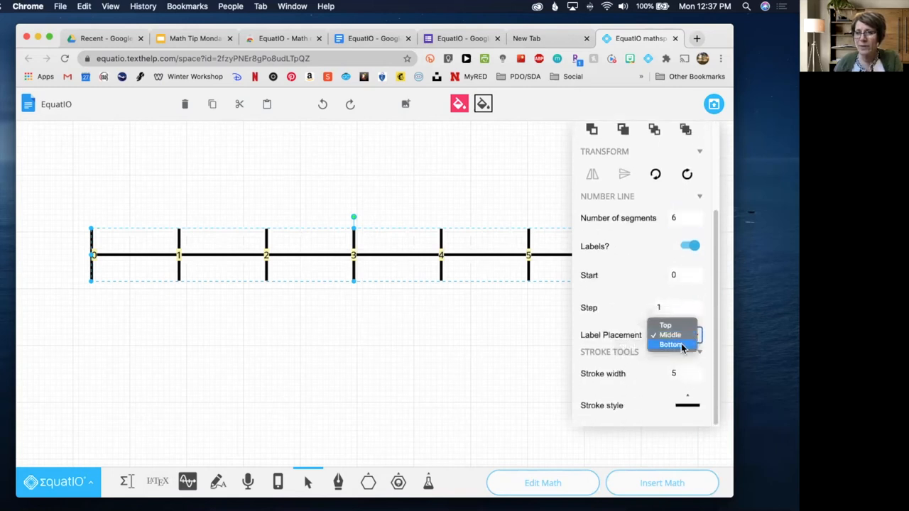
left_click(670, 345)
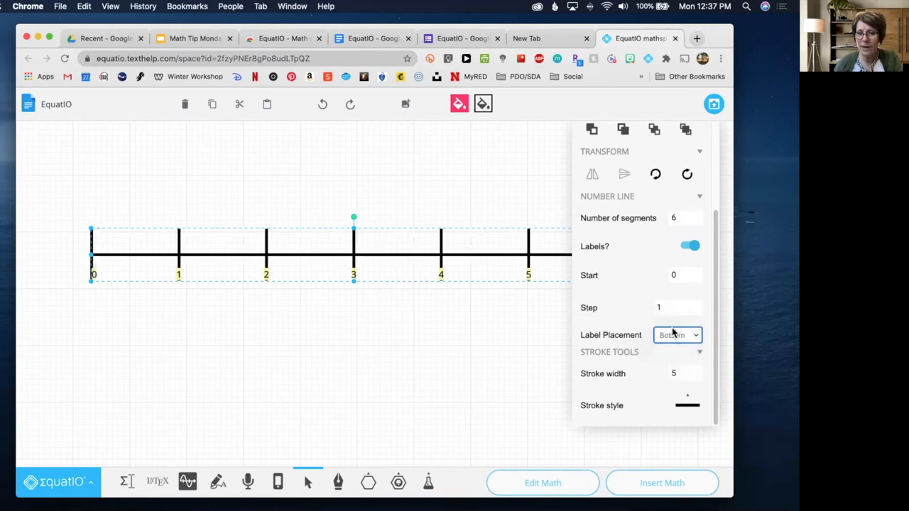
mouse_move(679, 307)
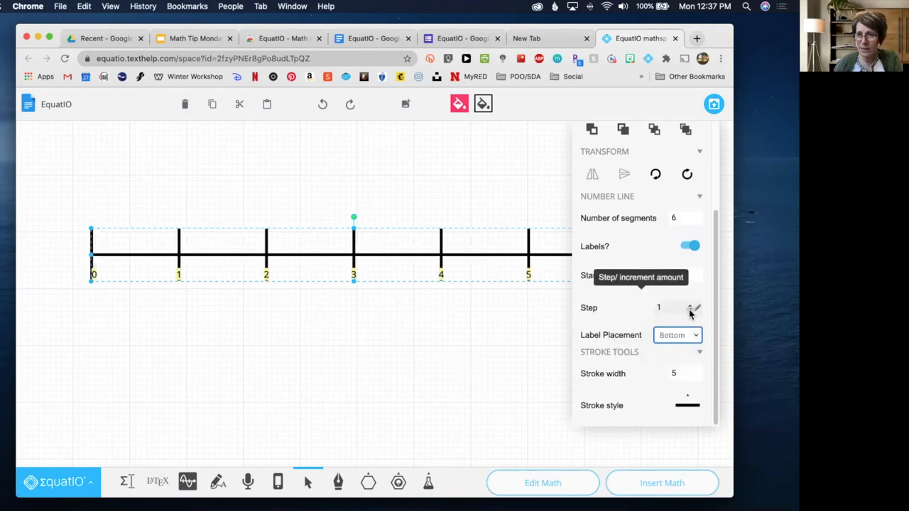
left_click(674, 307)
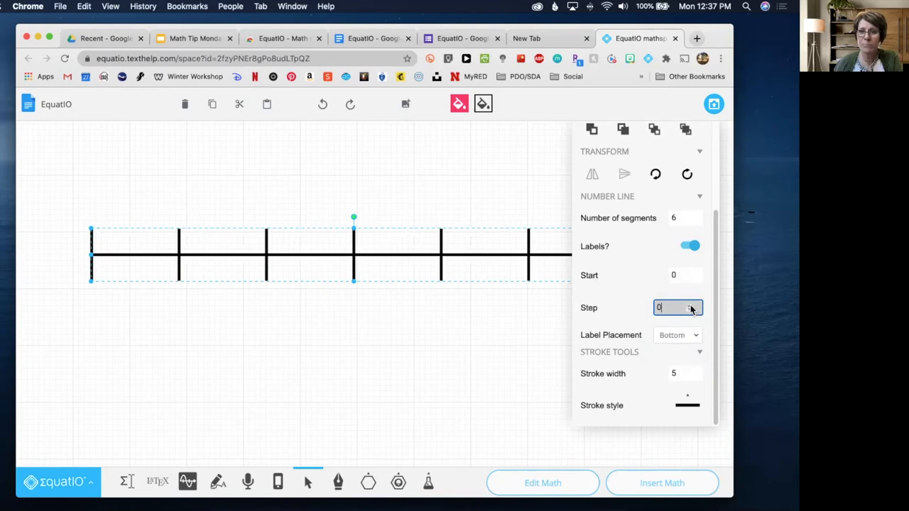
type("2")
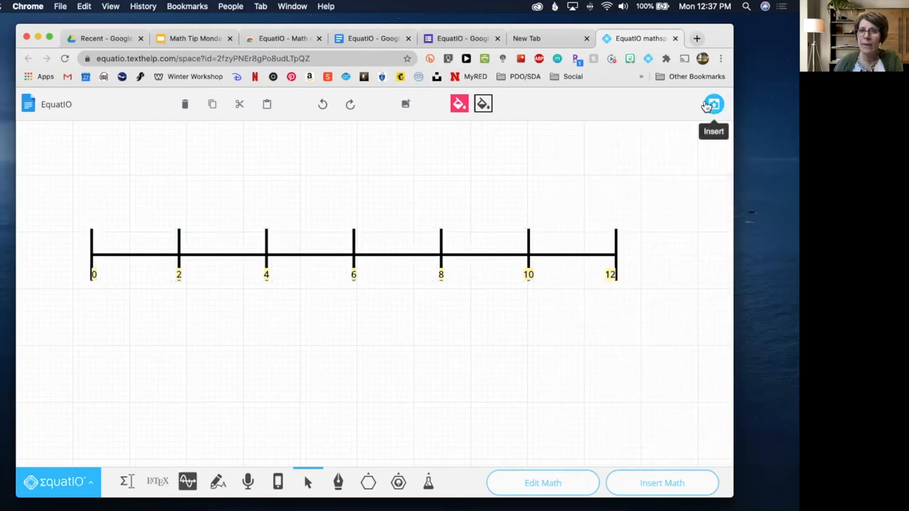
Insert the 0–12 number line into the Doc and open another blank mathspace
left_click(713, 105)
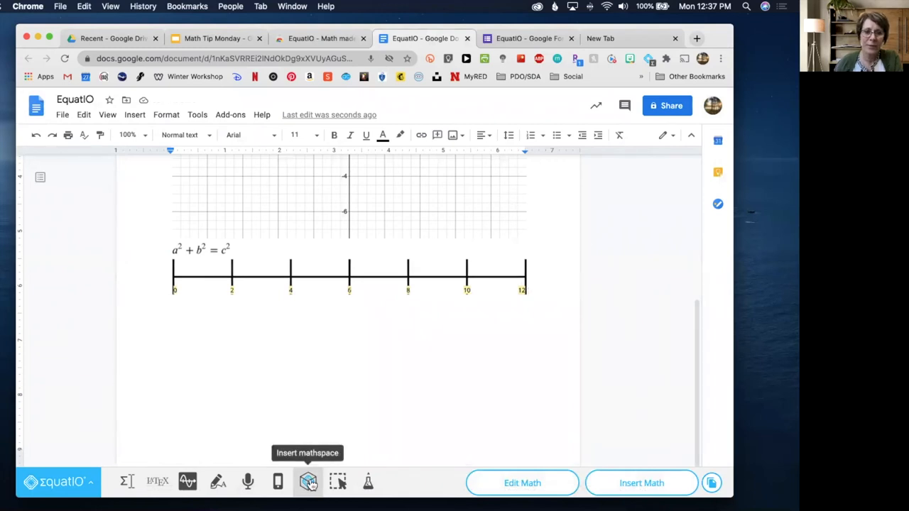
left_click(307, 483)
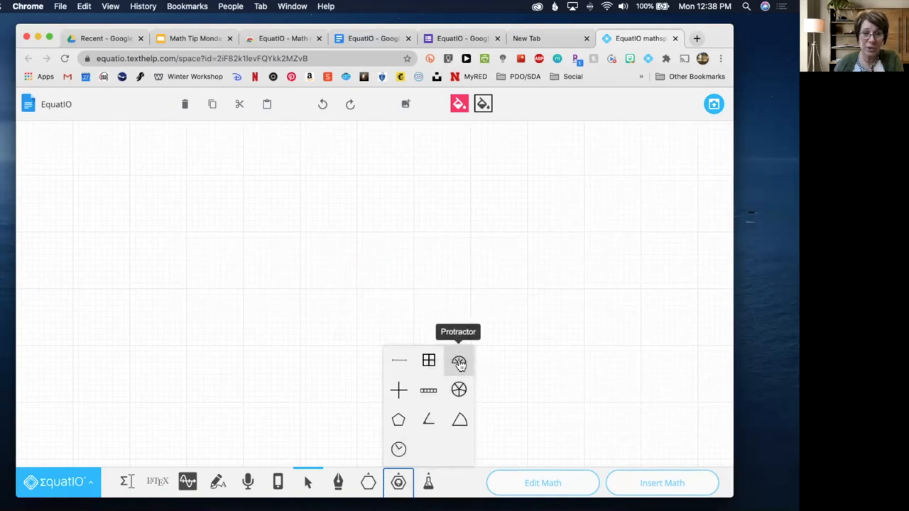
left_click(457, 362)
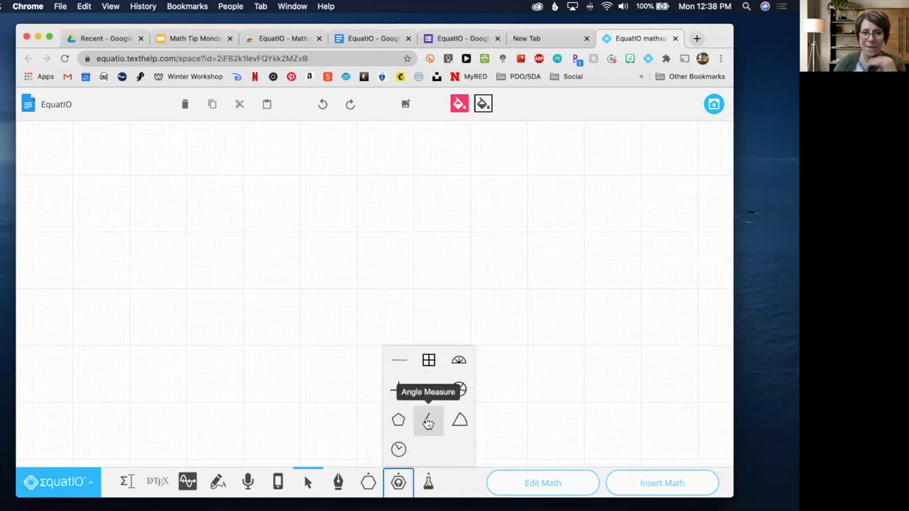
left_click(429, 421)
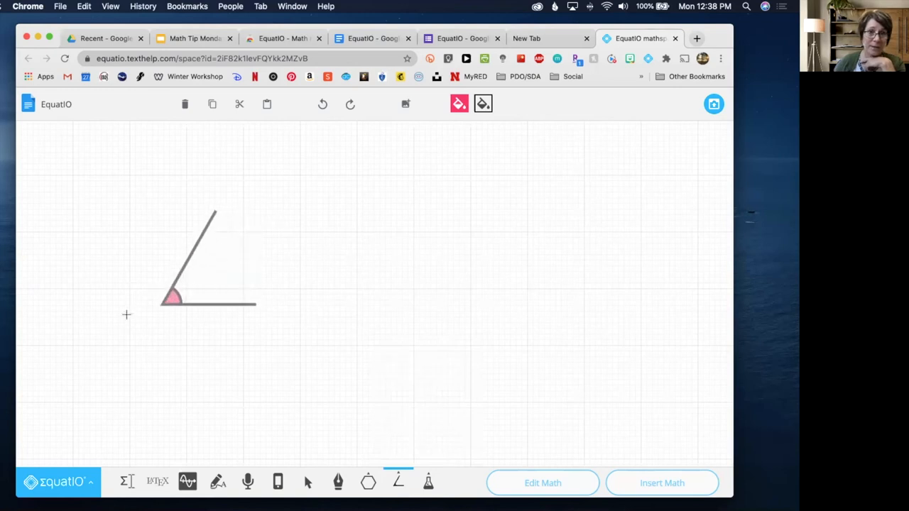
left_click(206, 256)
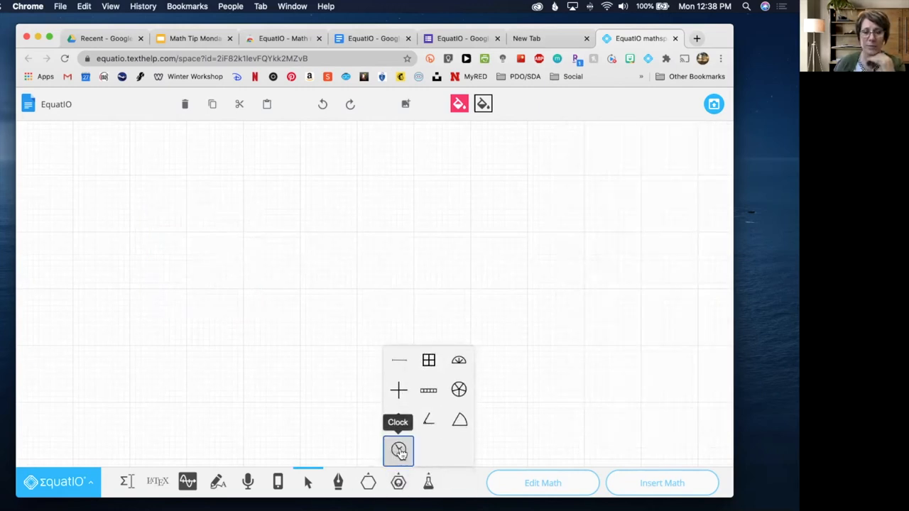
left_click(398, 451)
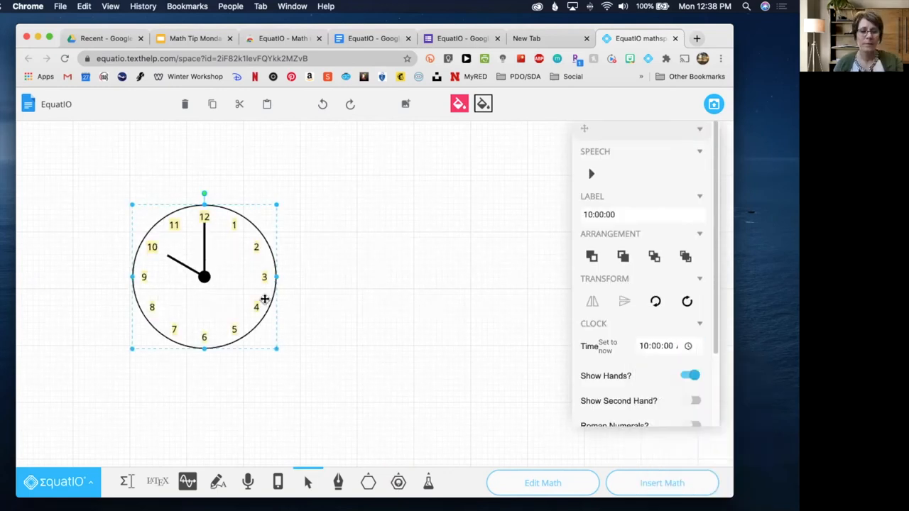
left_click(712, 105)
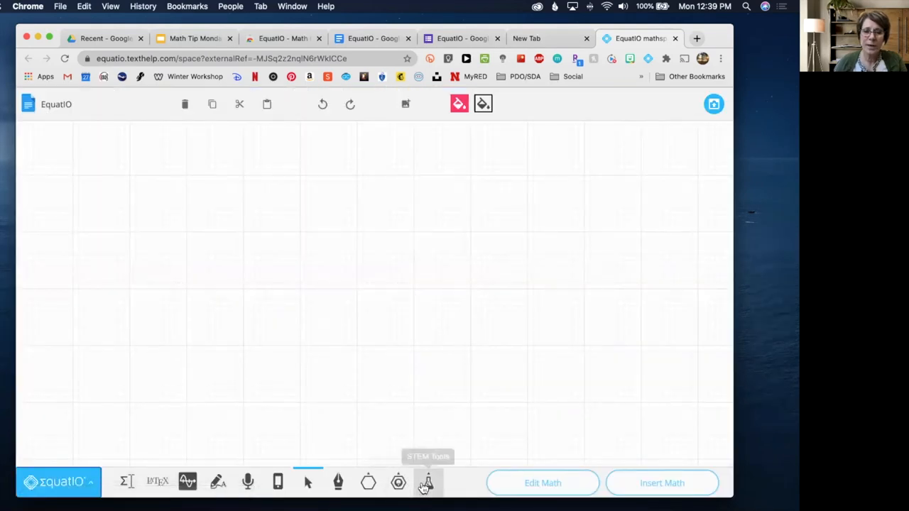
left_click(428, 482)
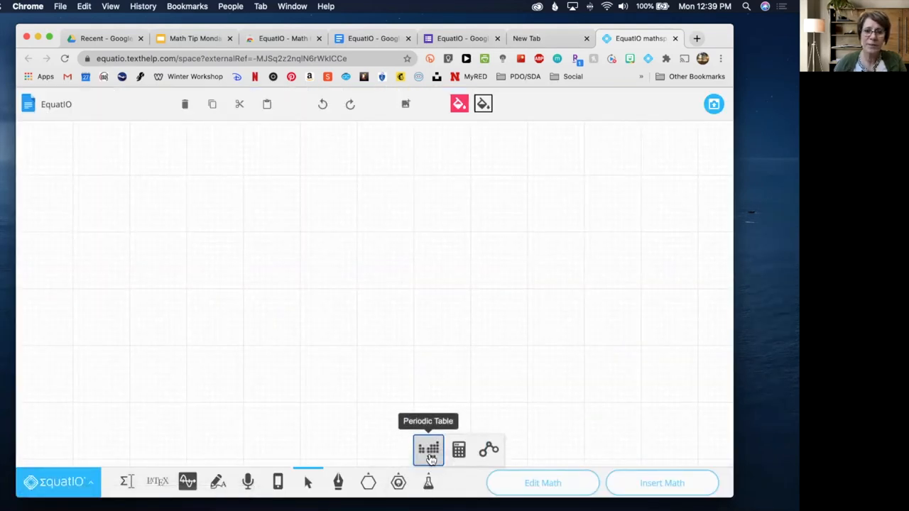
left_click(429, 449)
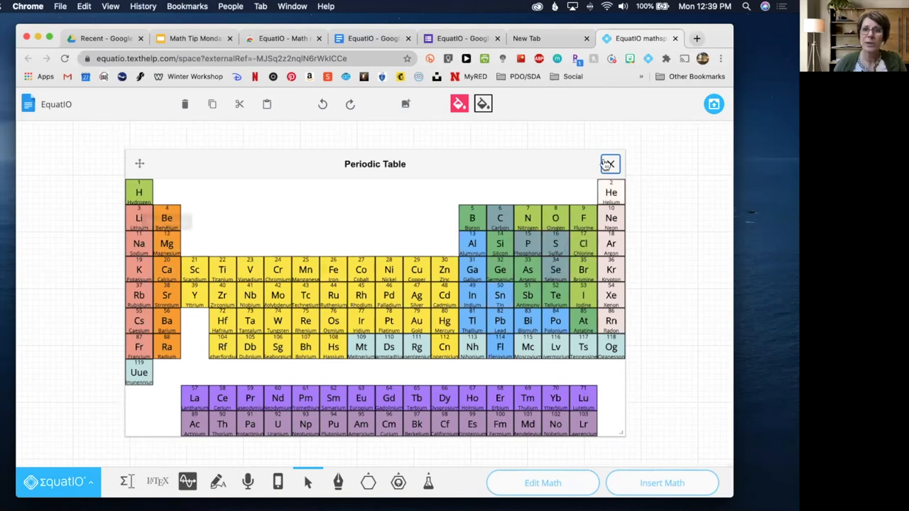
left_click(608, 165)
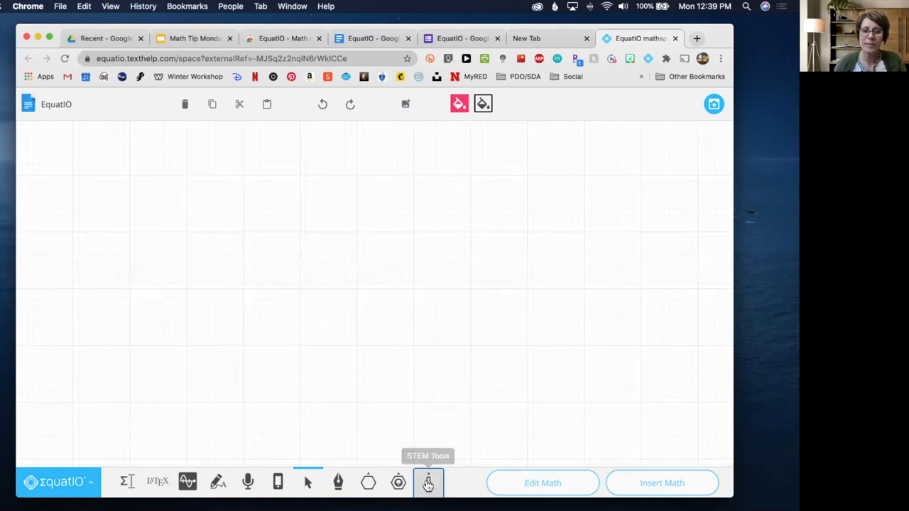
left_click(428, 482)
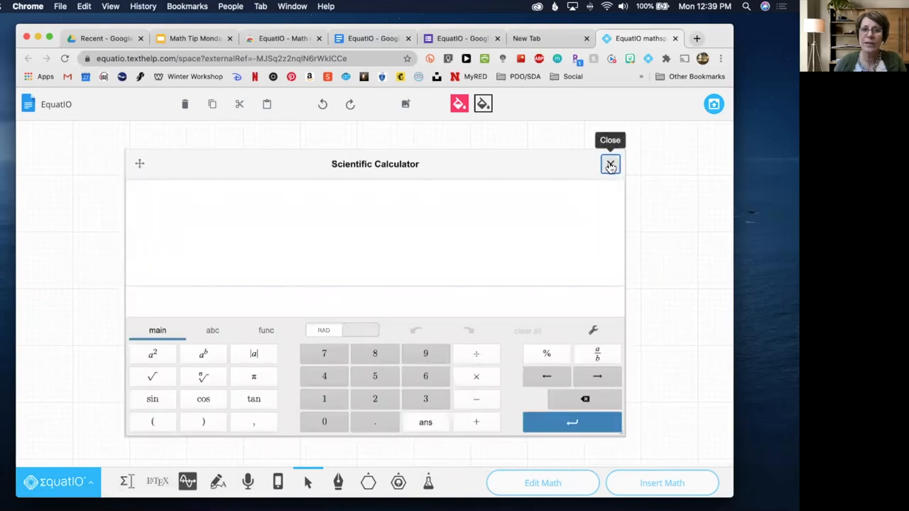
left_click(609, 165)
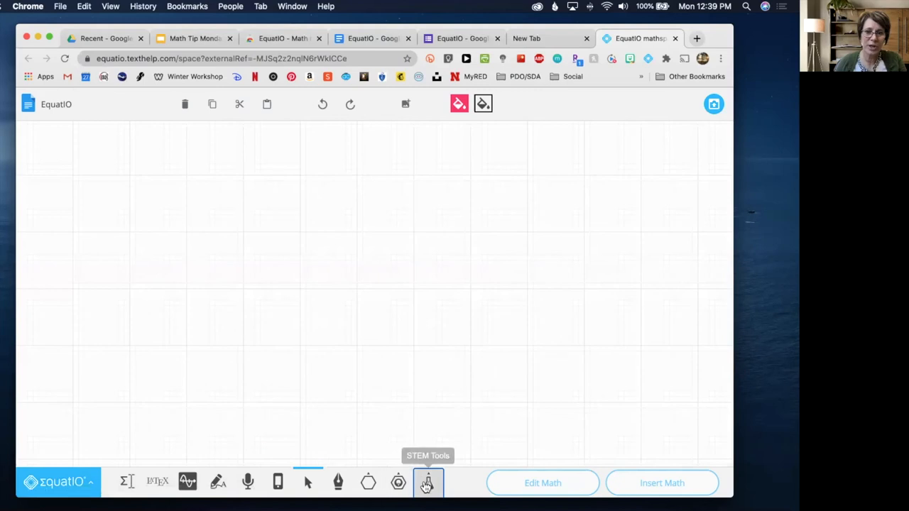
left_click(427, 483)
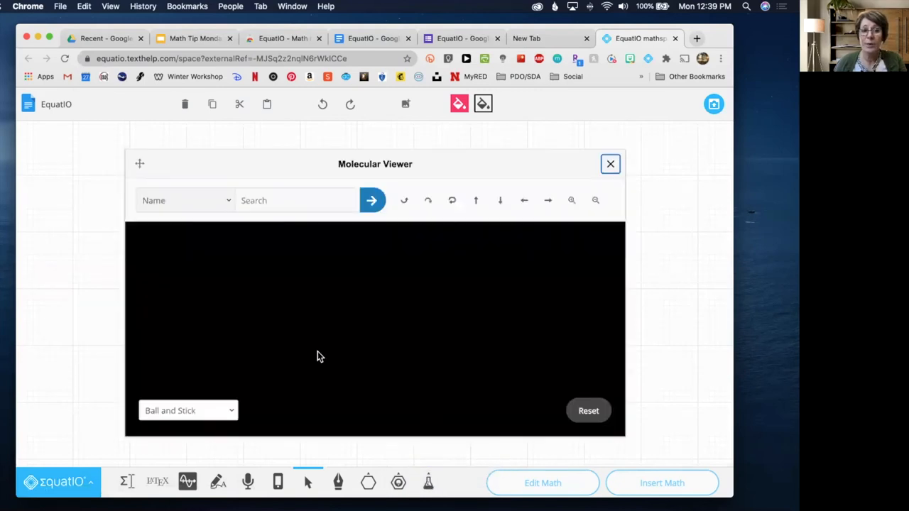
Search h2o in the Molecular Viewer to show water, then close the viewer
left_click(296, 199)
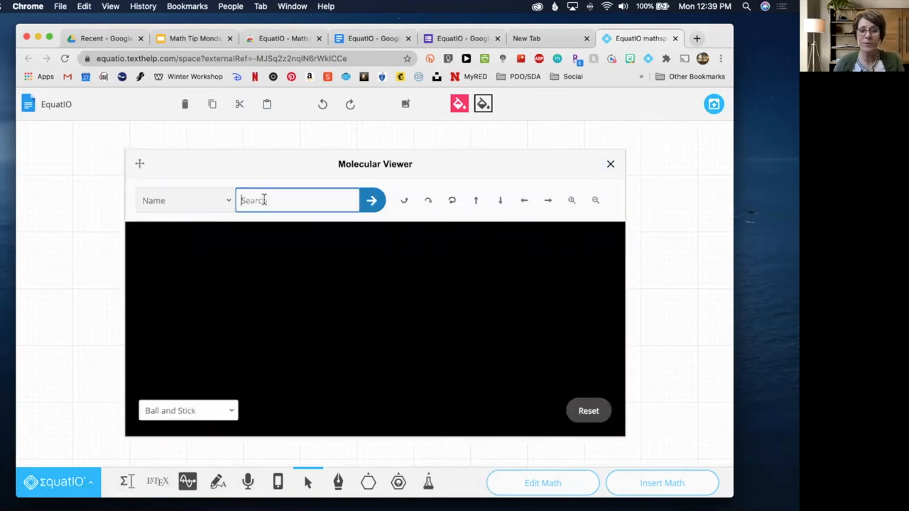
type("h")
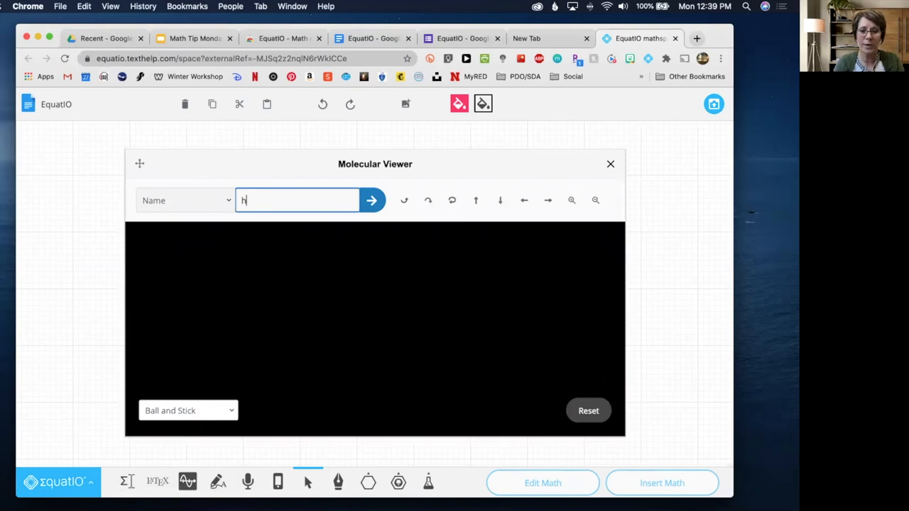
type("2o")
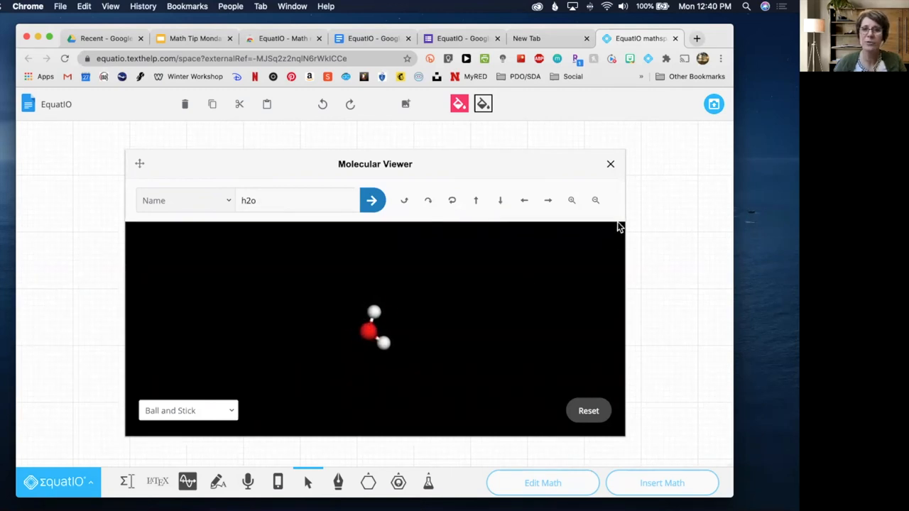
mouse_move(611, 165)
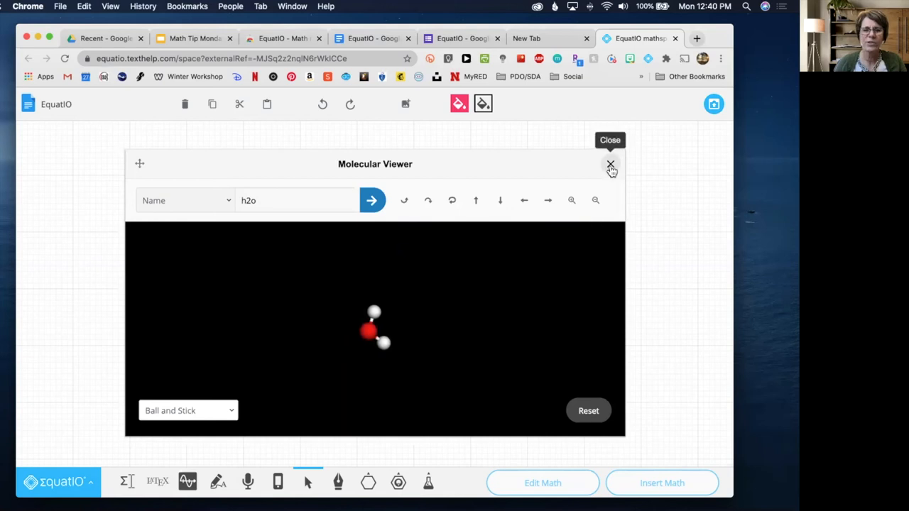
left_click(611, 165)
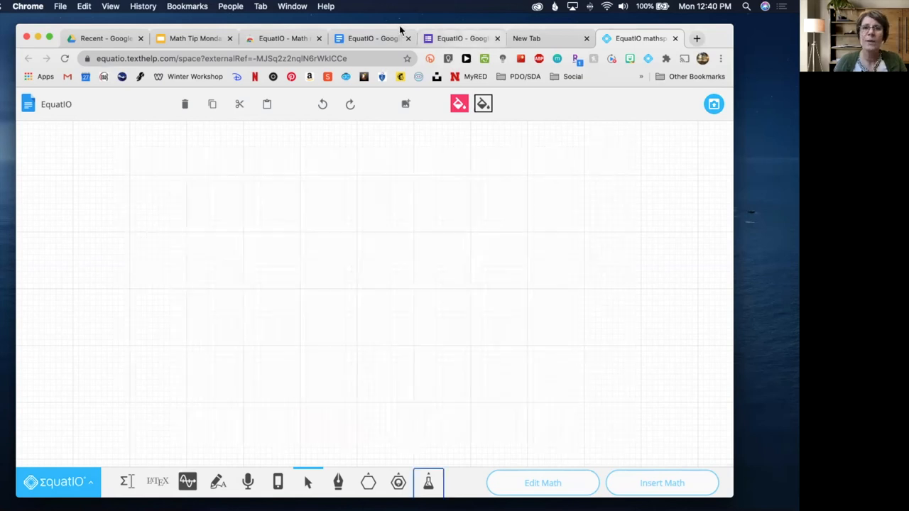
Switch via the Google Doc tab to the EquatIO Google Form
left_click(373, 37)
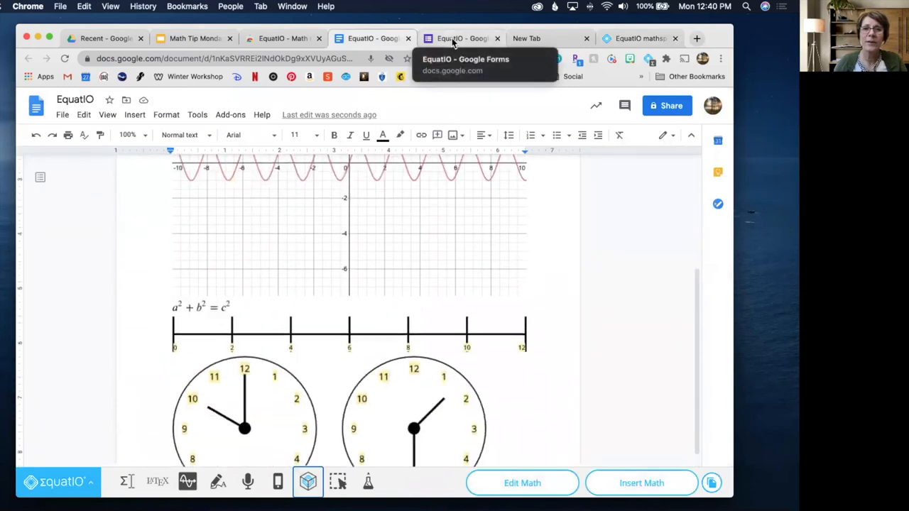
left_click(461, 39)
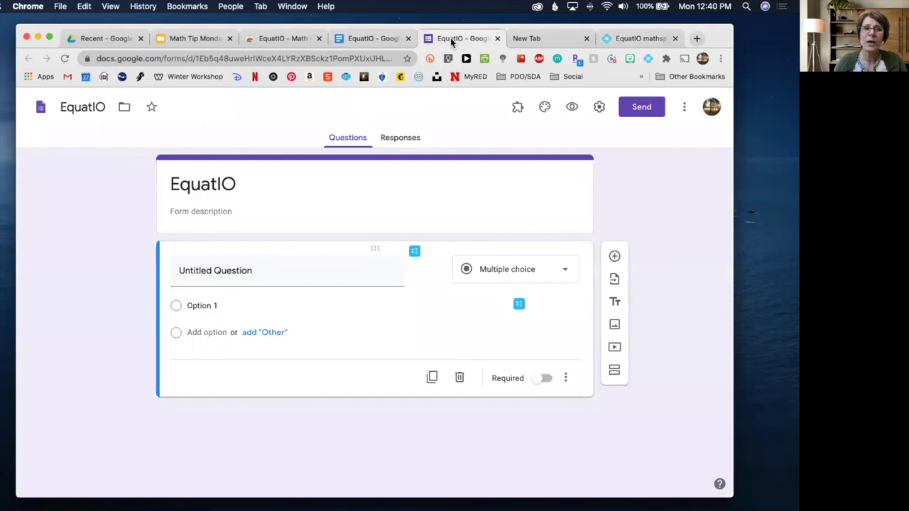
mouse_move(316, 249)
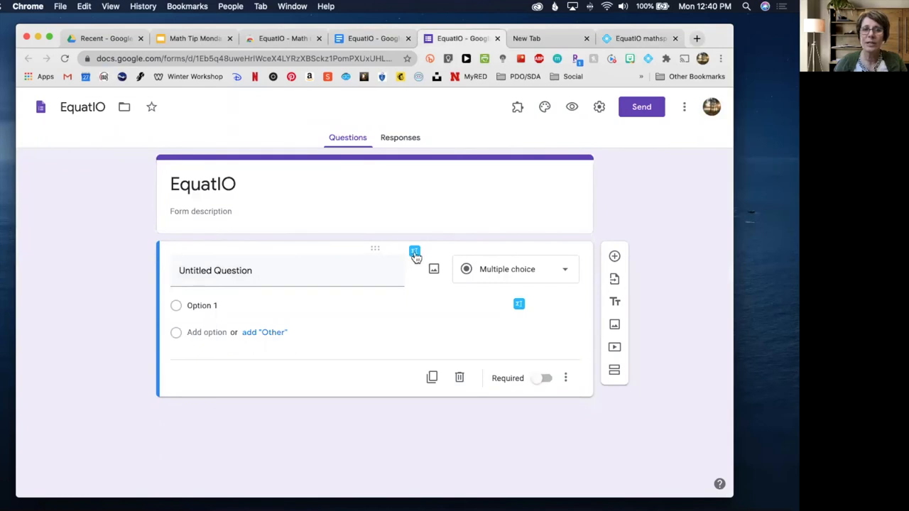
mouse_move(518, 310)
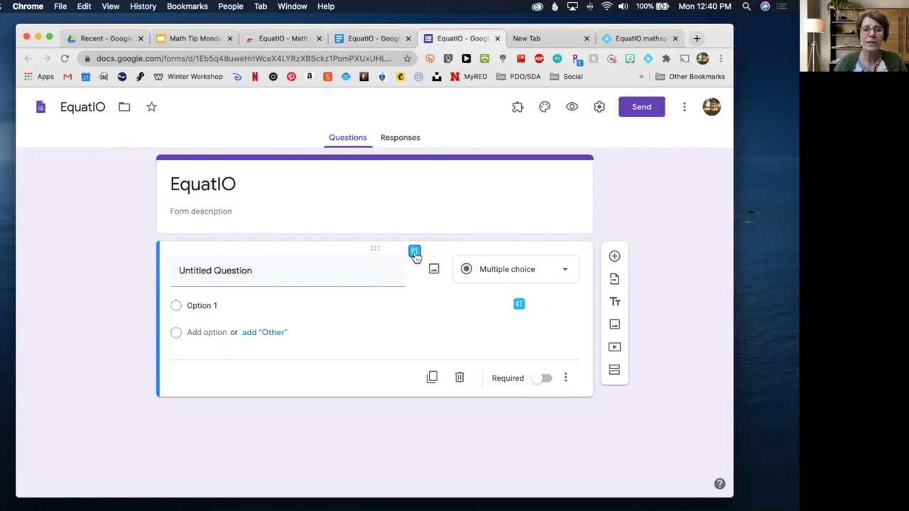
Launch EquatIO on the form question and start the Graph Editor
left_click(415, 252)
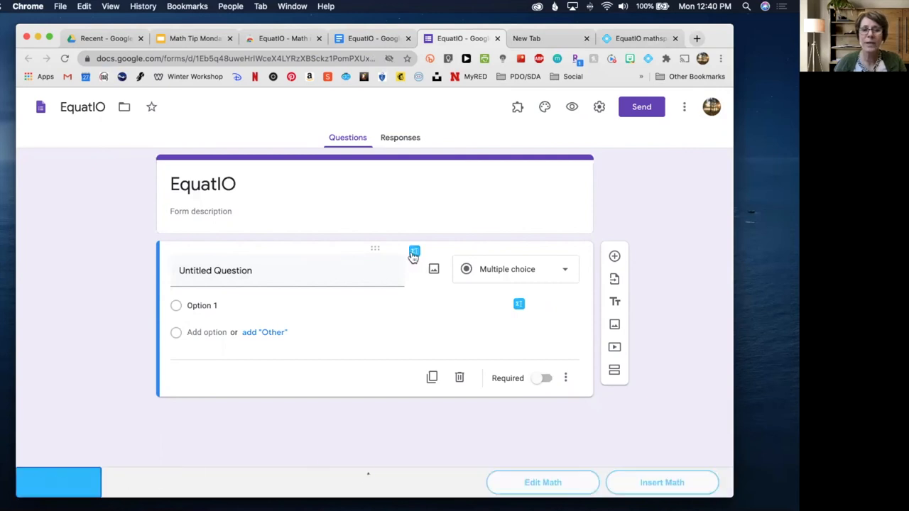
left_click(58, 483)
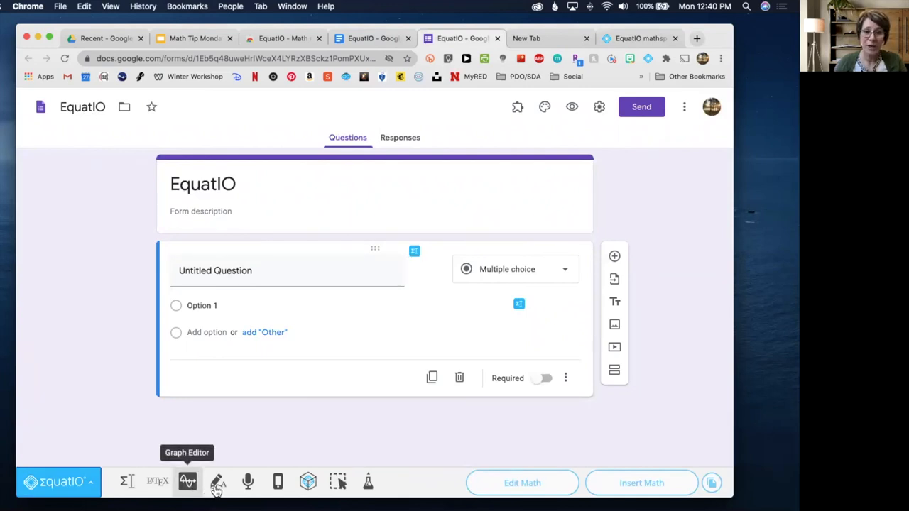
mouse_move(307, 482)
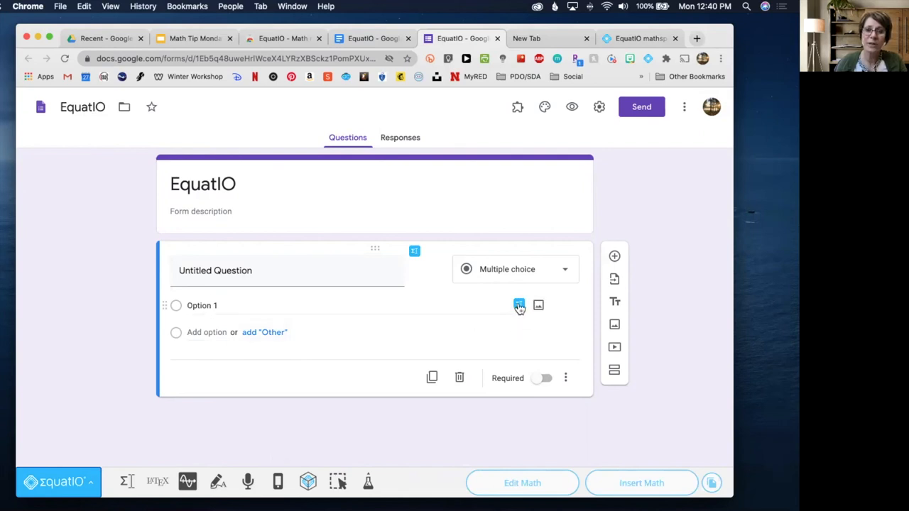
mouse_move(520, 305)
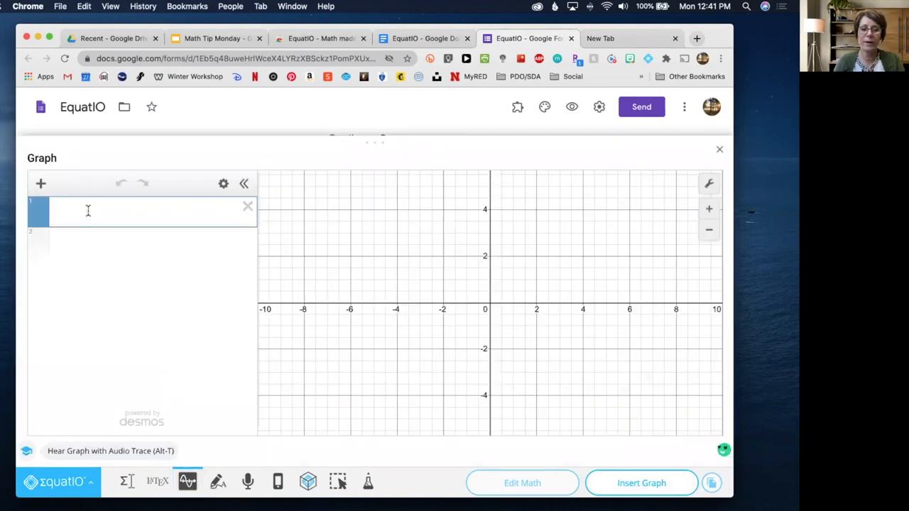
Enter tan(2x) in the Desmos expression line and insert its graph into the question
type("f")
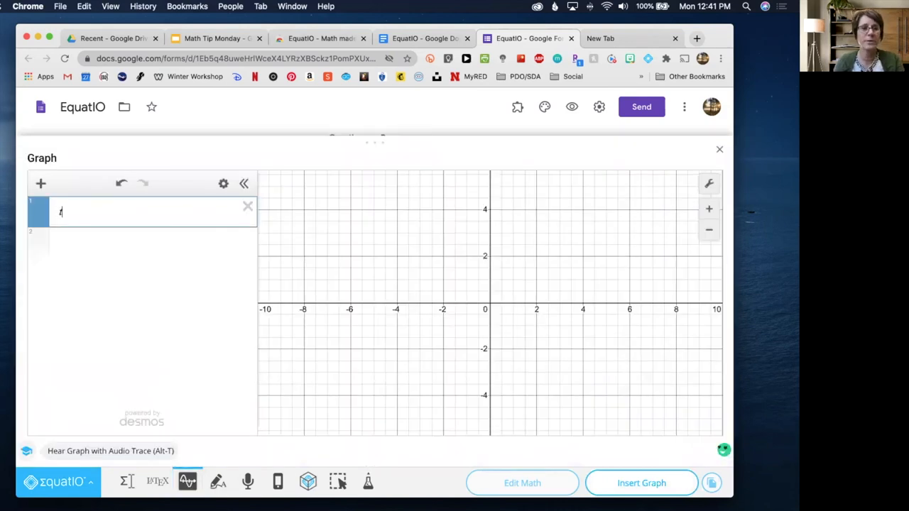
type("an")
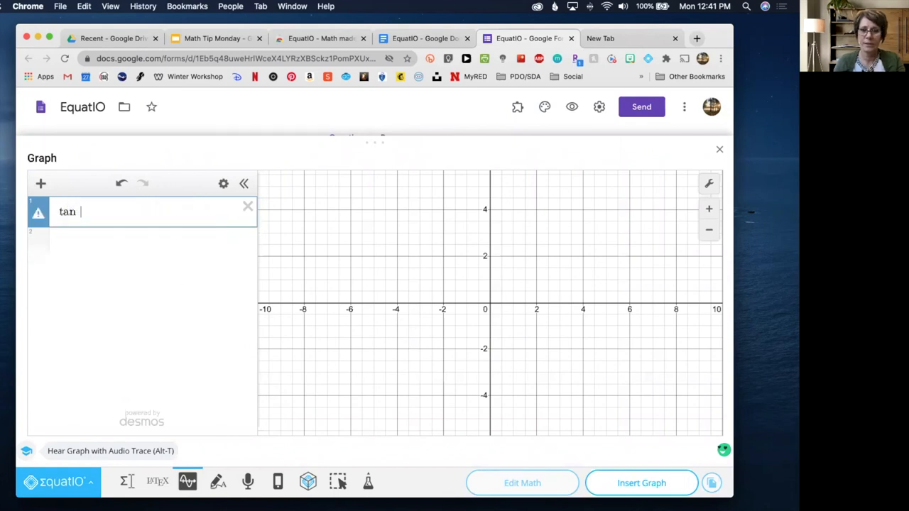
type("(2x")
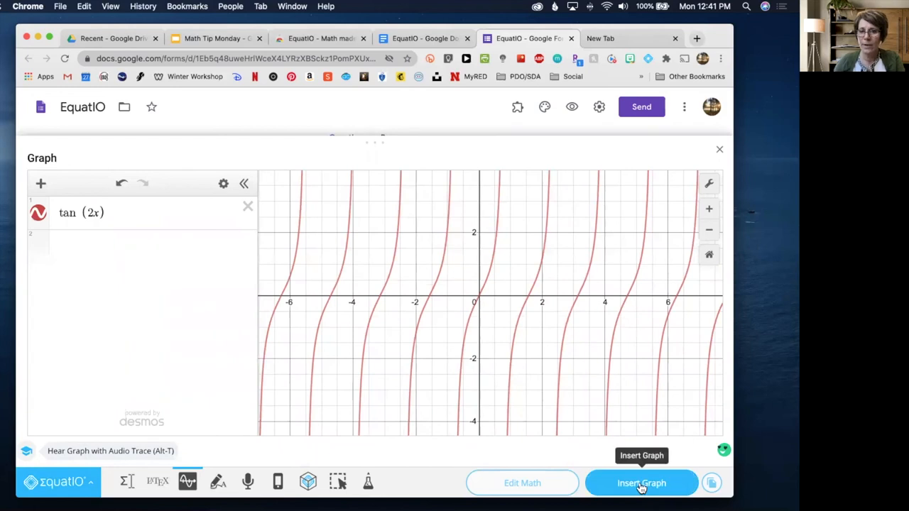
left_click(640, 483)
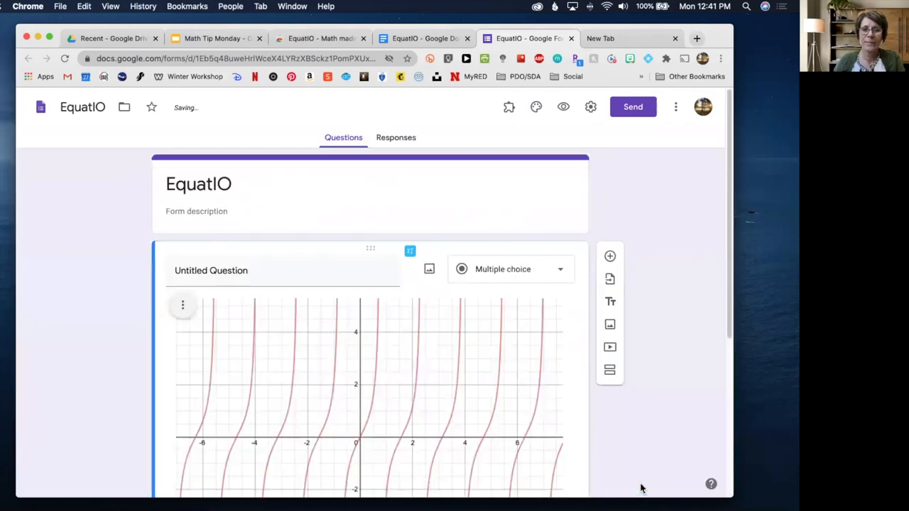
scroll("down", 3)
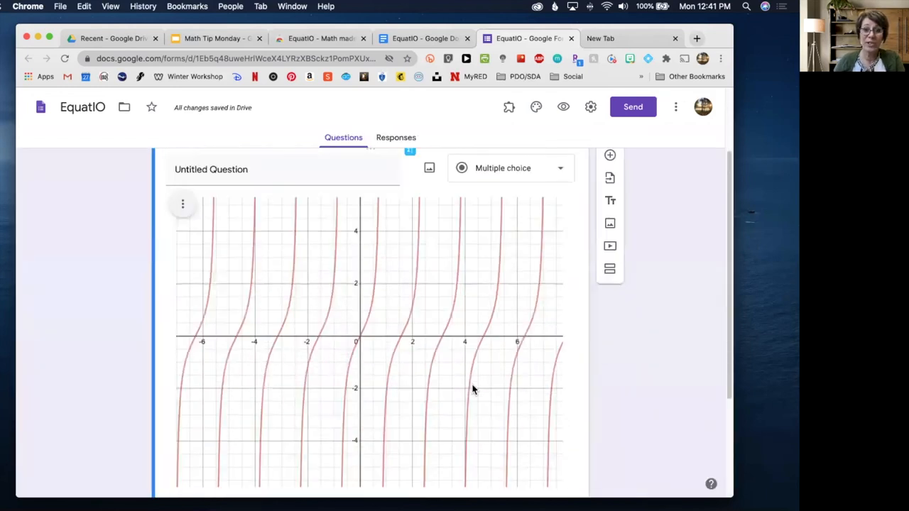
scroll("down", 3)
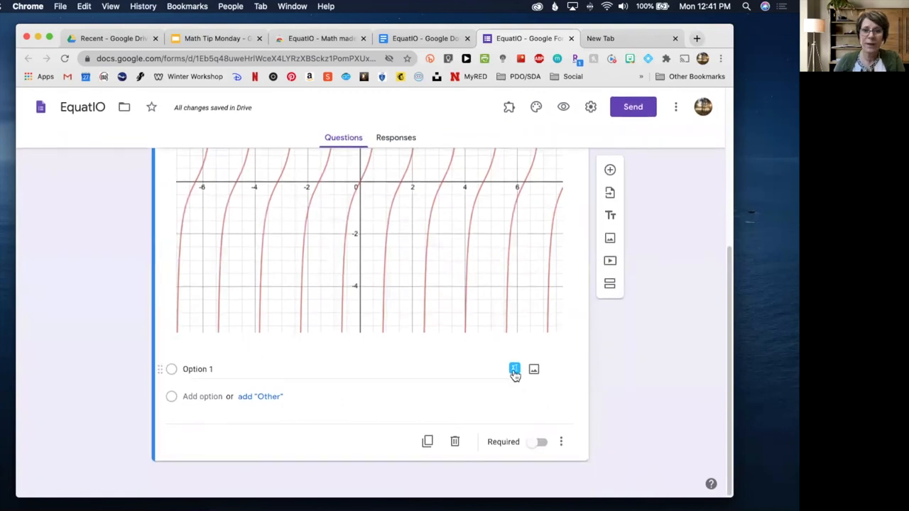
left_click(514, 369)
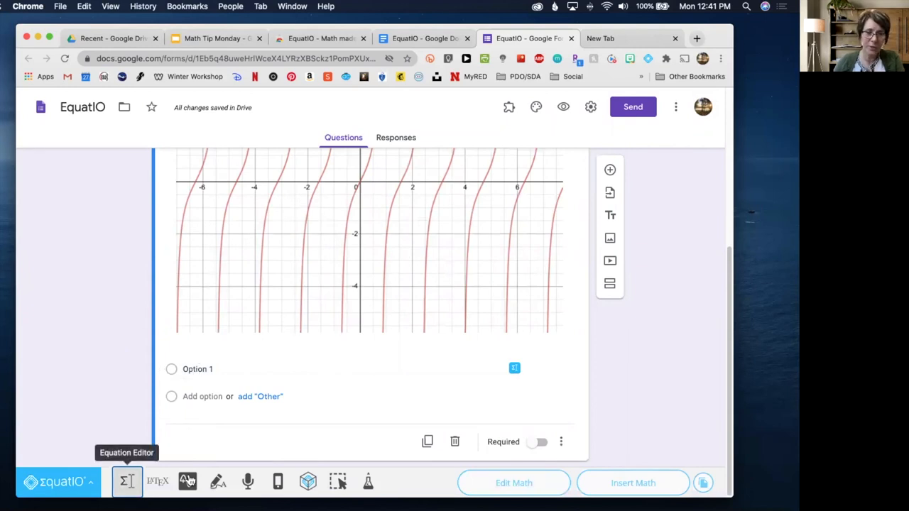
mouse_move(219, 482)
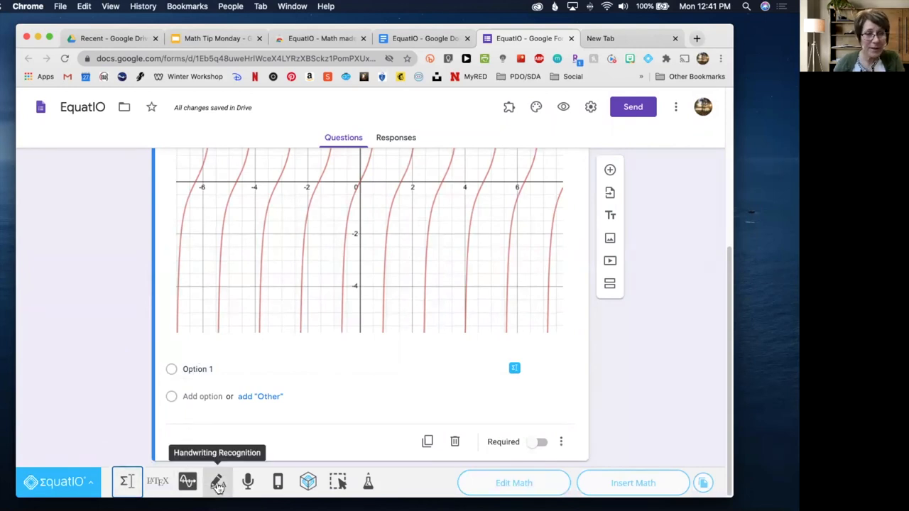
mouse_move(307, 483)
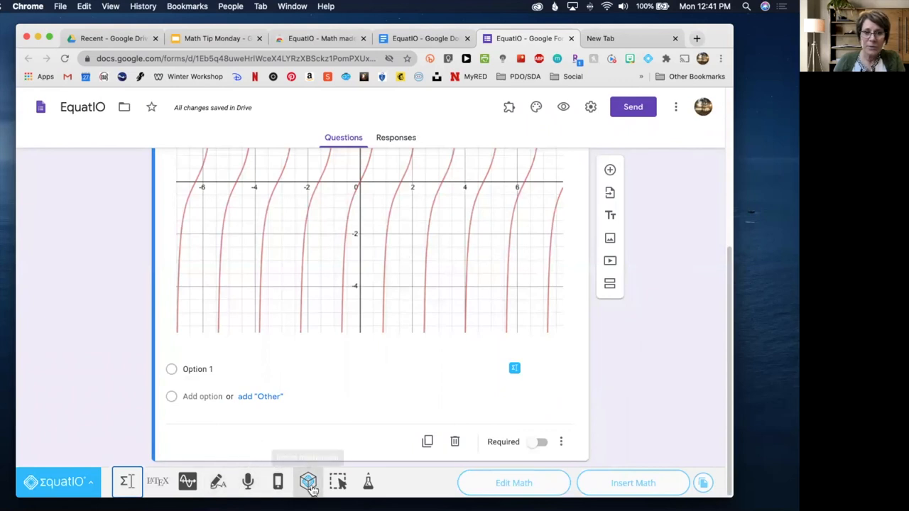
mouse_move(306, 483)
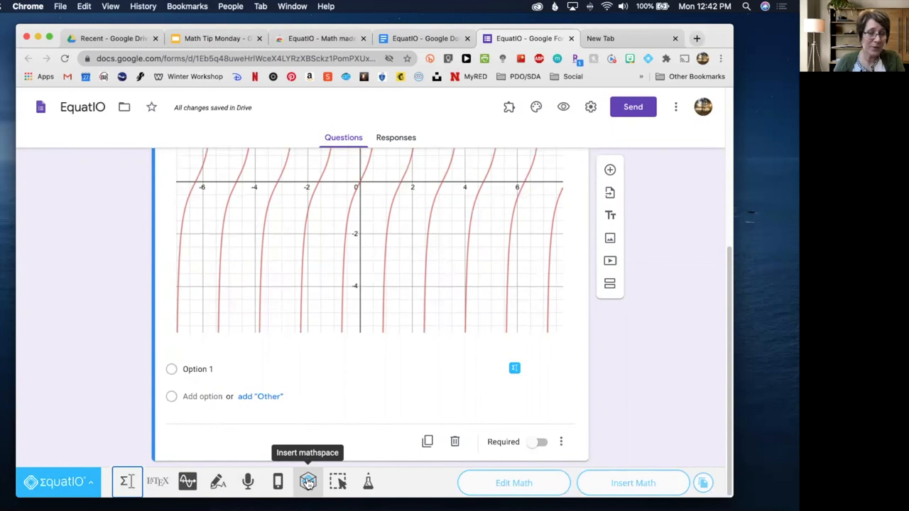
mouse_move(435, 407)
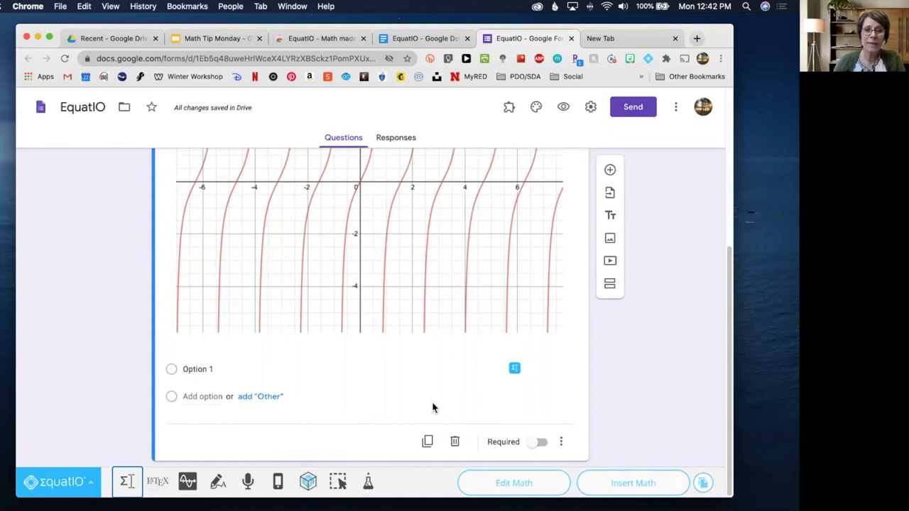
scroll("down", 3)
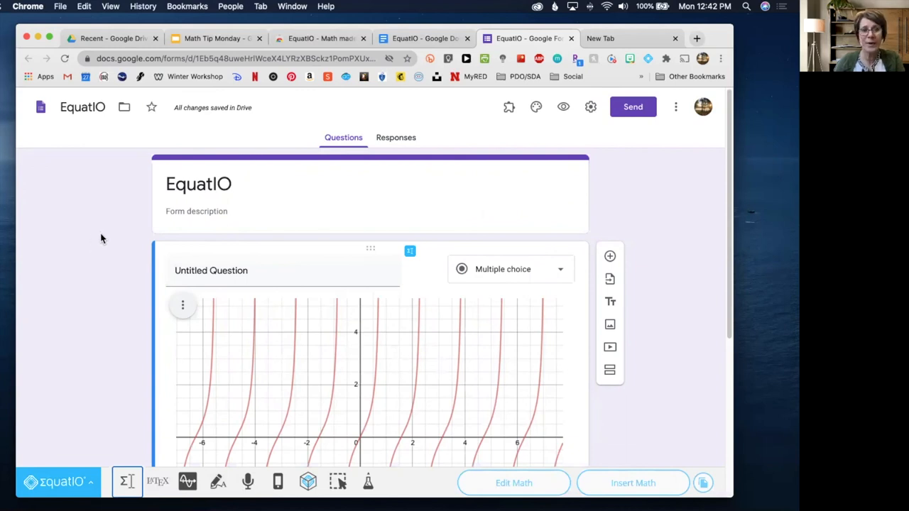
mouse_move(191, 77)
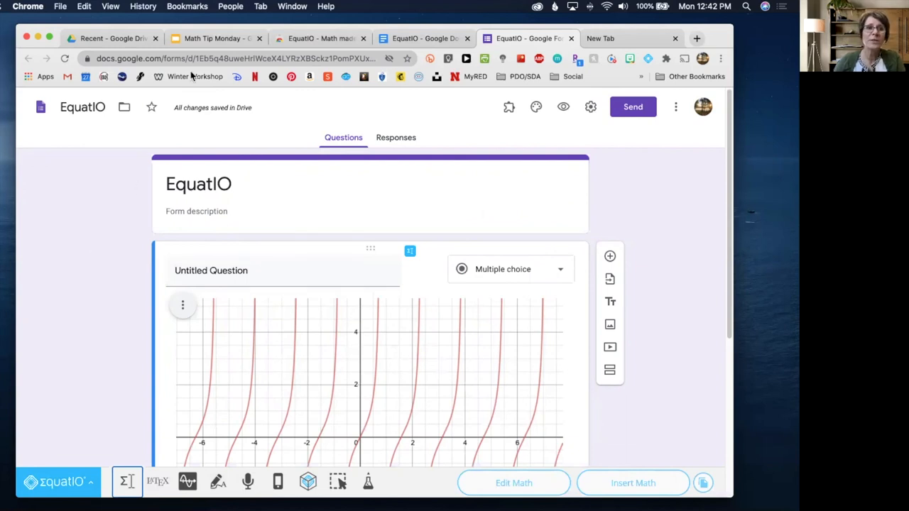
mouse_move(114, 213)
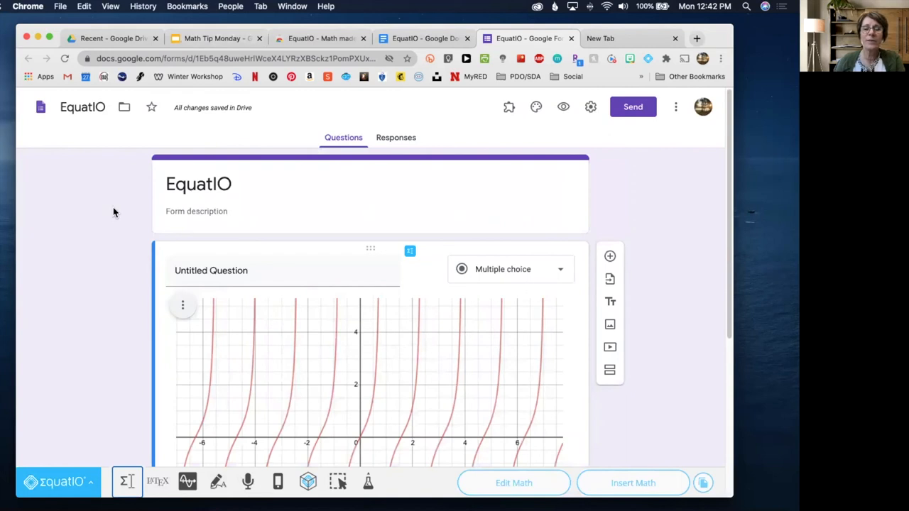